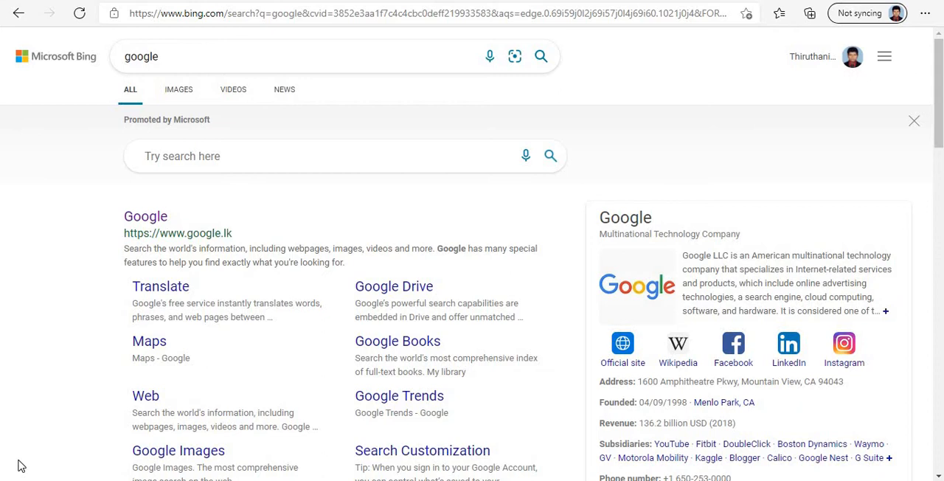
pyautogui.moveTo(311, 424)
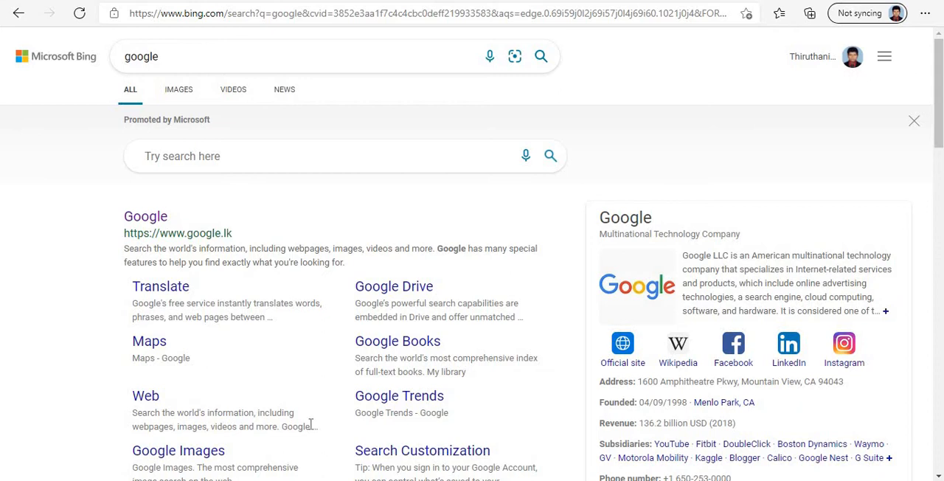
# - Open the Google result from Bing, then go on to the Gmail sign-in page
pyautogui.click(428, 14)
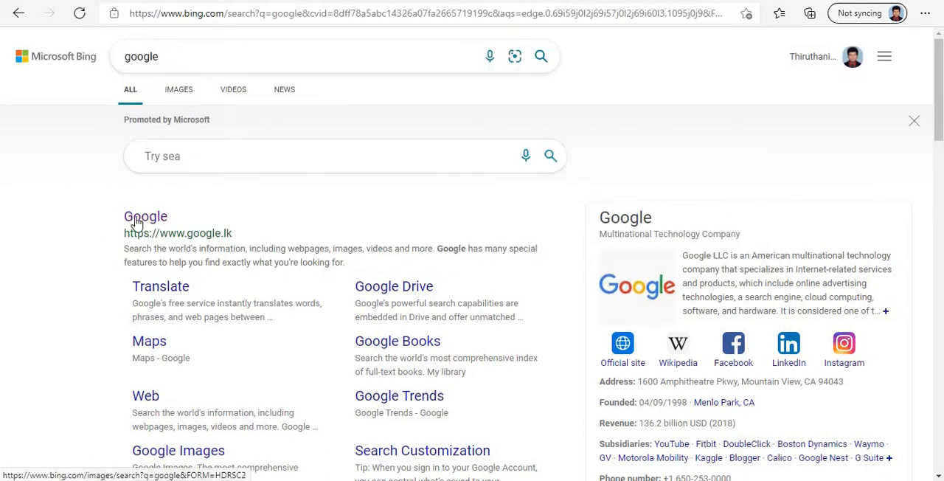
pyautogui.click(146, 217)
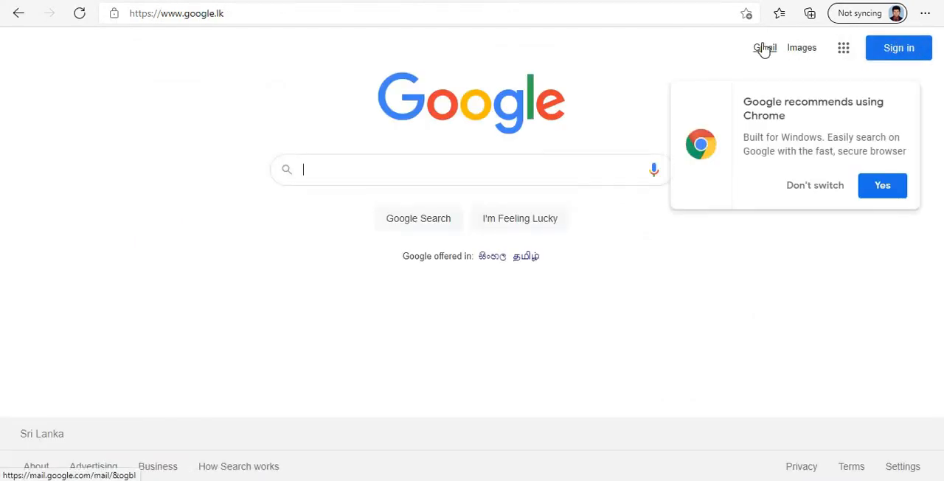
pyautogui.click(764, 47)
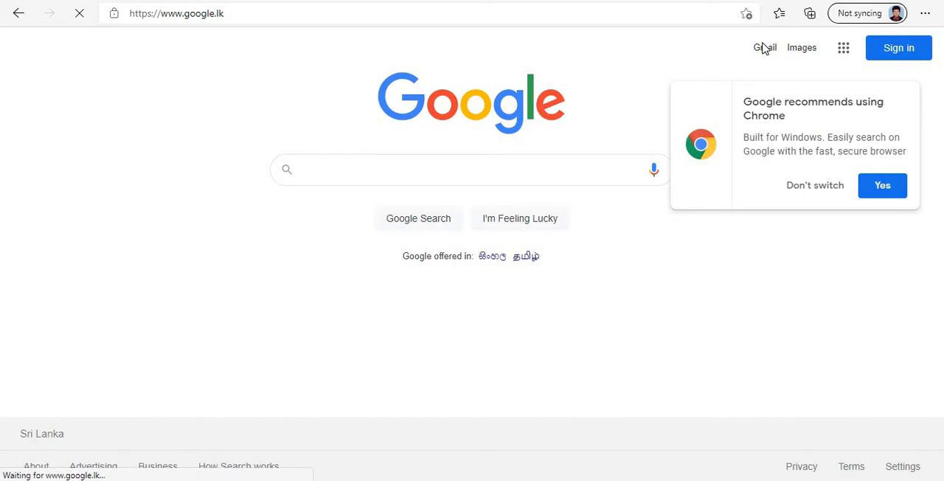
pyautogui.click(763, 47)
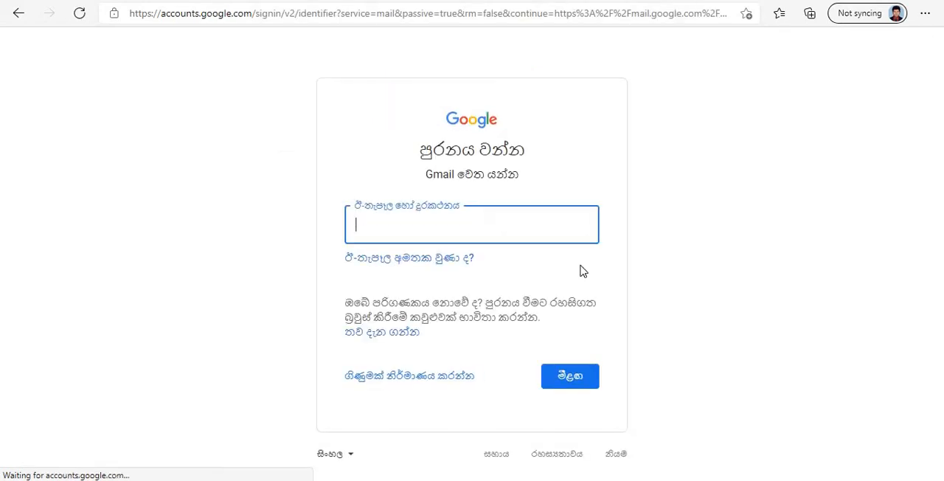
# - Pick English (United Kingdom) from the sign-in page's language list
pyautogui.click(330, 454)
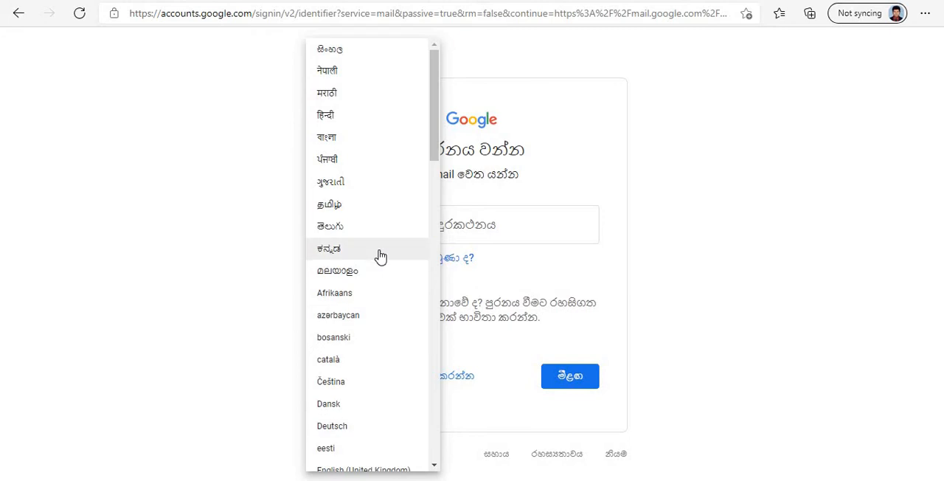
pyautogui.moveTo(338, 447)
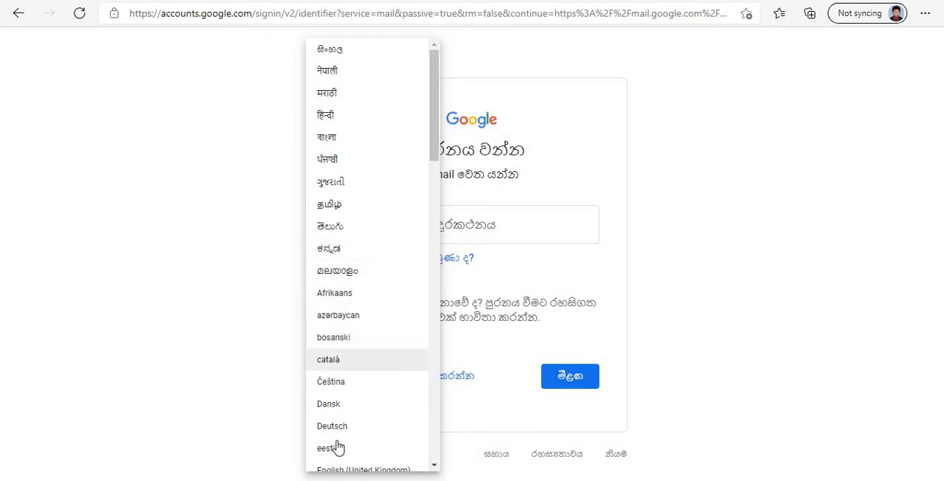
pyautogui.scroll(-3)
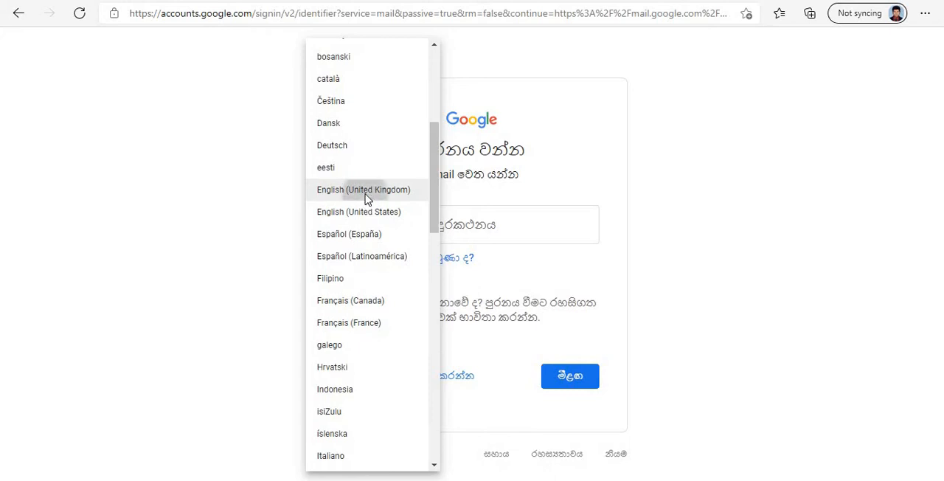
pyautogui.click(363, 190)
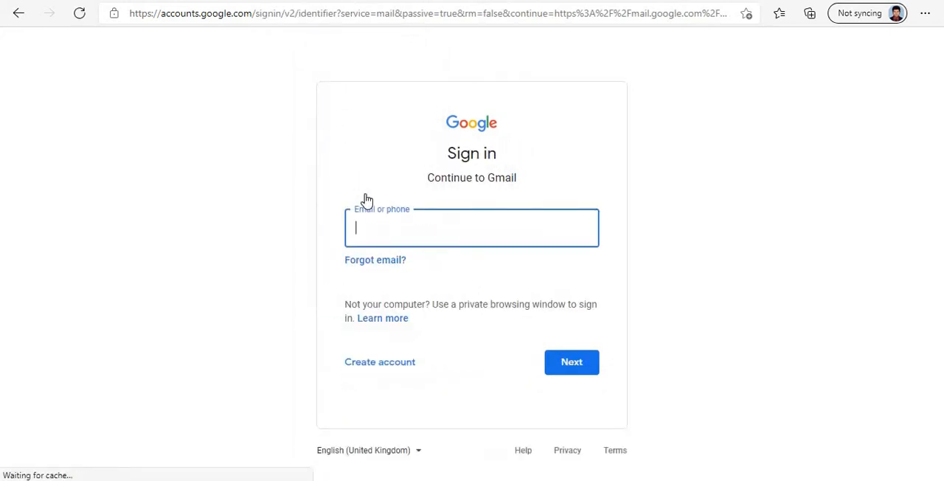
pyautogui.moveTo(362, 372)
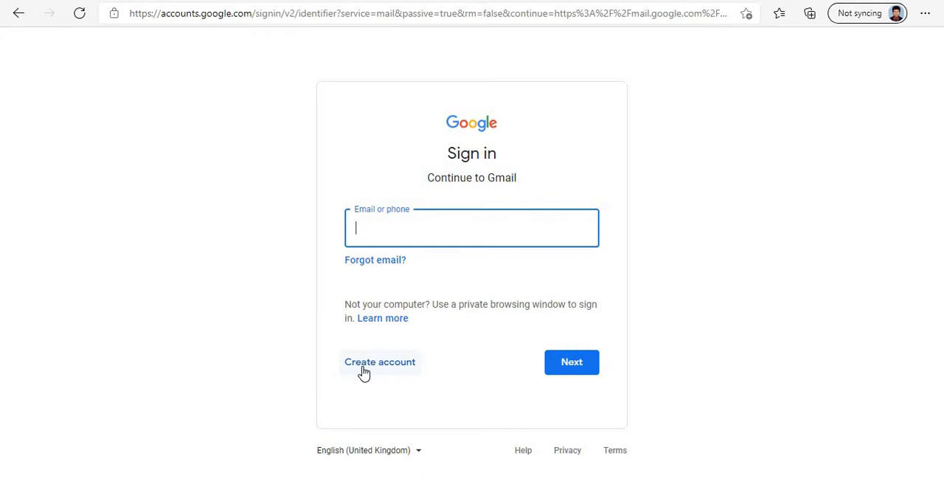
# - Choose Create account, then For myself, to open the personal sign-up form
pyautogui.click(380, 362)
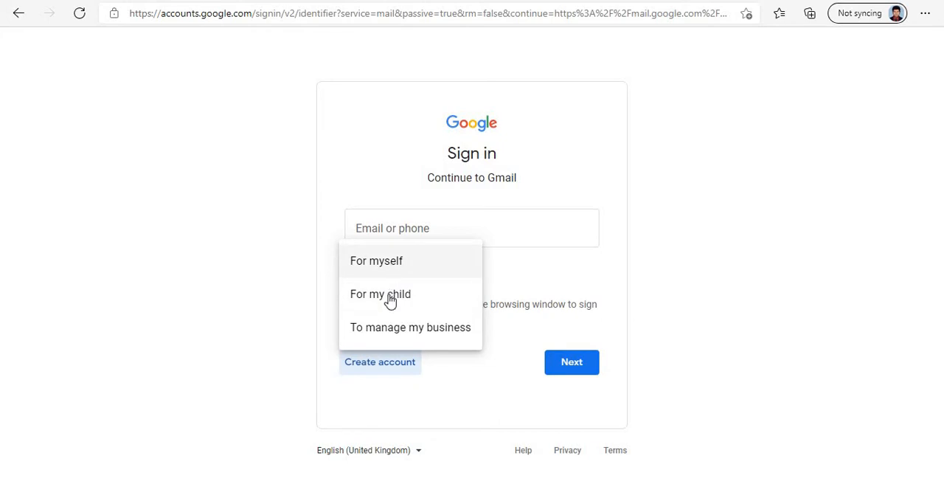
pyautogui.moveTo(391, 298)
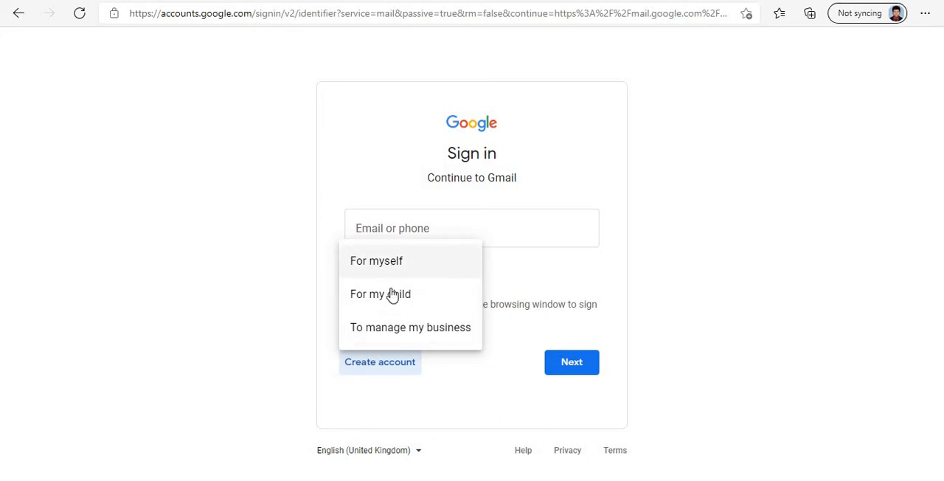
pyautogui.moveTo(395, 333)
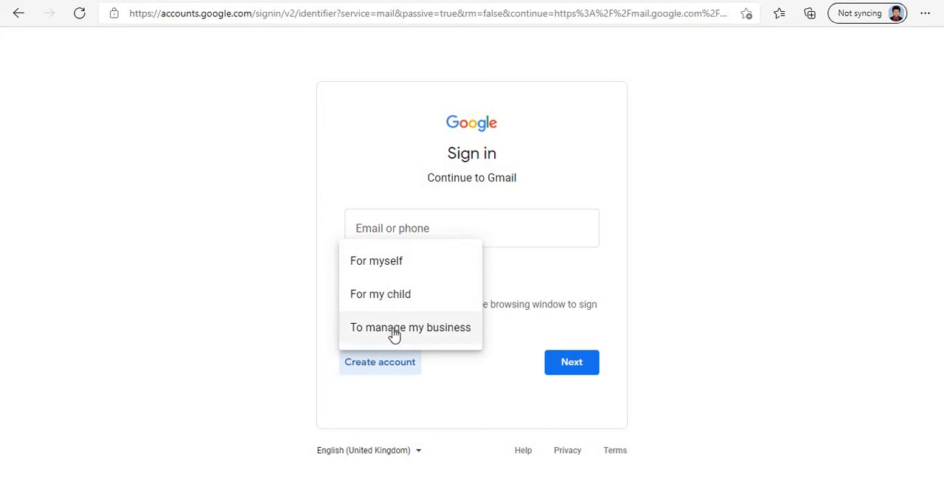
pyautogui.moveTo(376, 261)
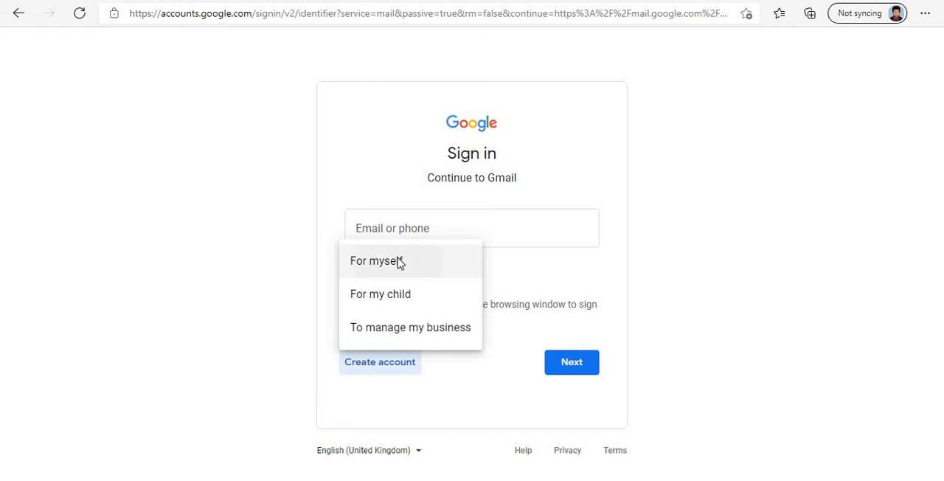
pyautogui.click(377, 260)
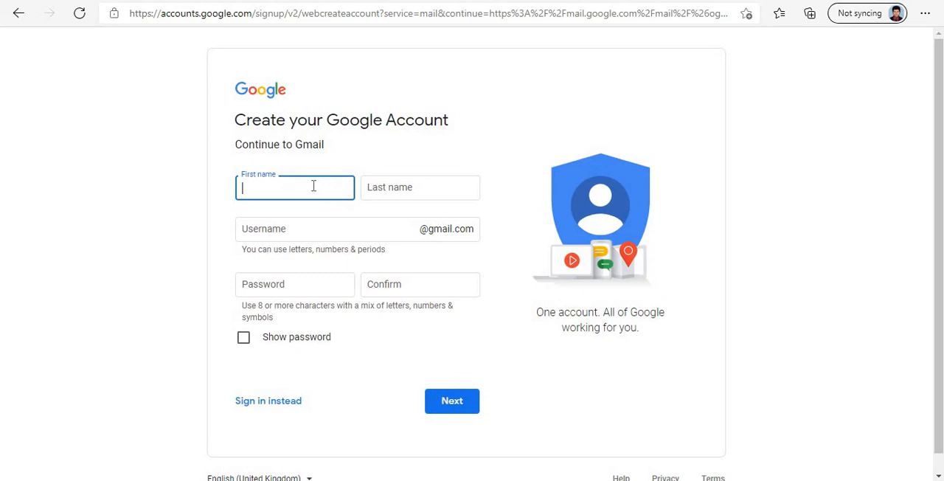
# - Enter first name 'university college' and last name 'jaffna'
pyautogui.write('uni')
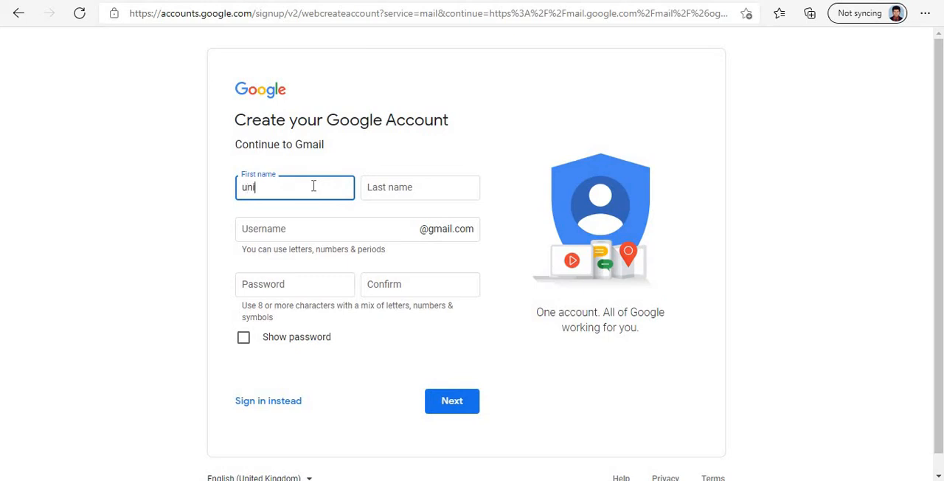
pyautogui.write('versity')
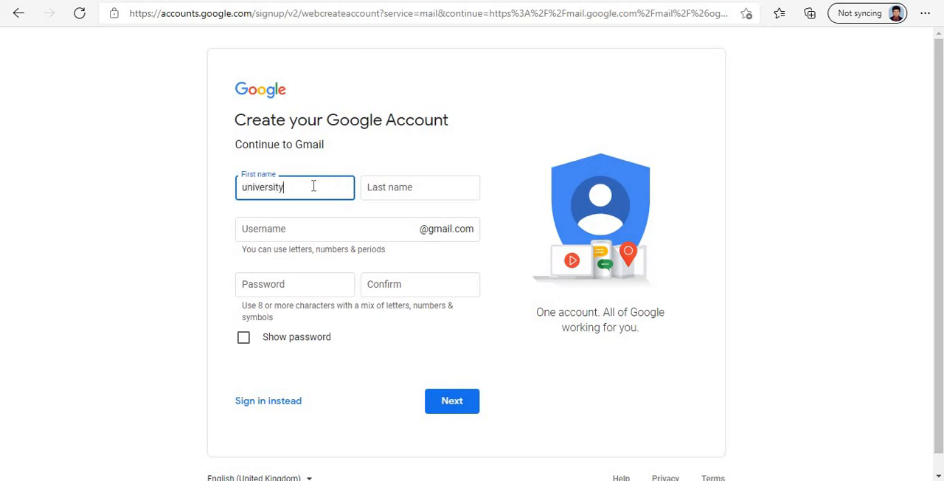
pyautogui.write('colle')
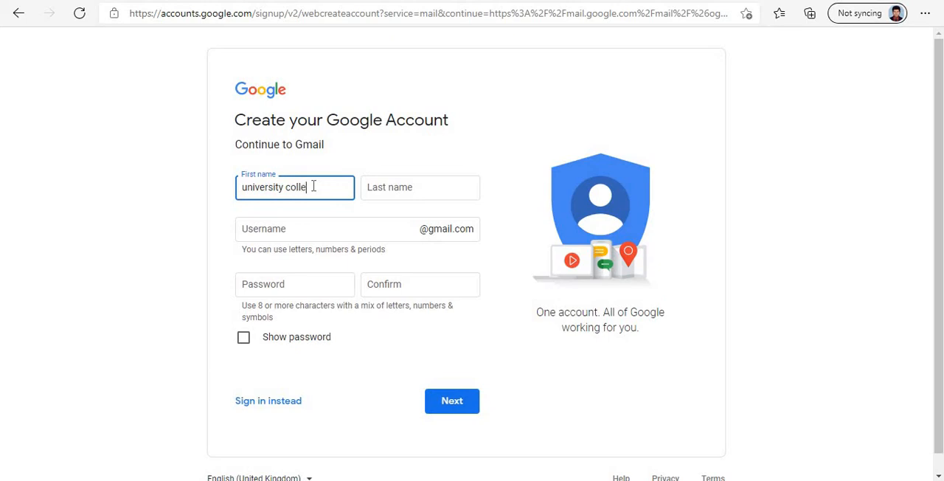
pyautogui.write('ge')
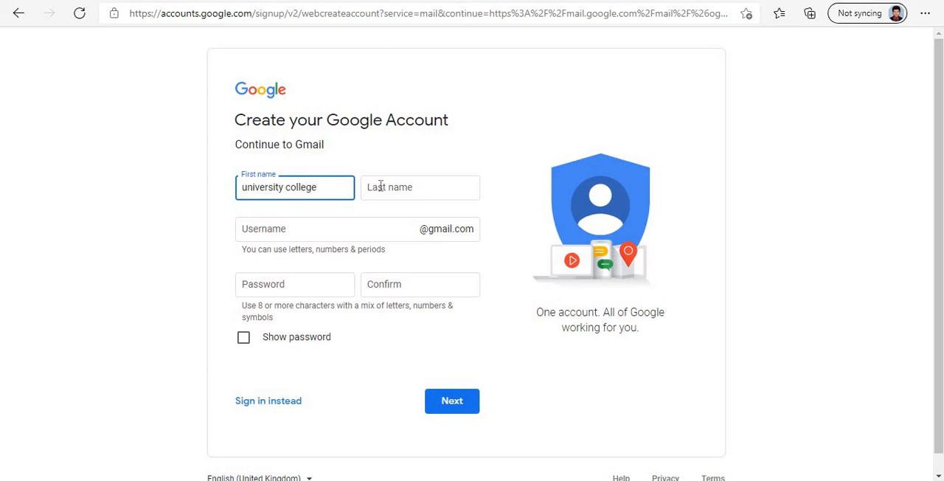
pyautogui.click(420, 187)
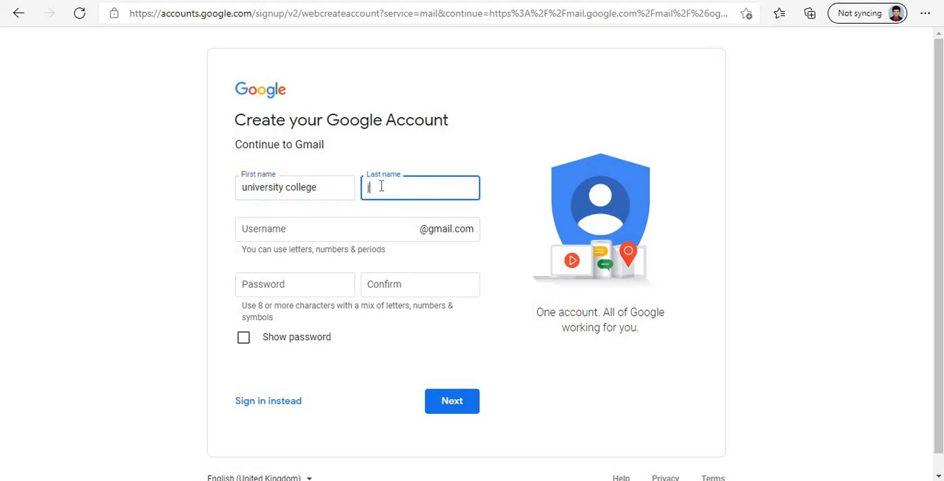
pyautogui.write('affna')
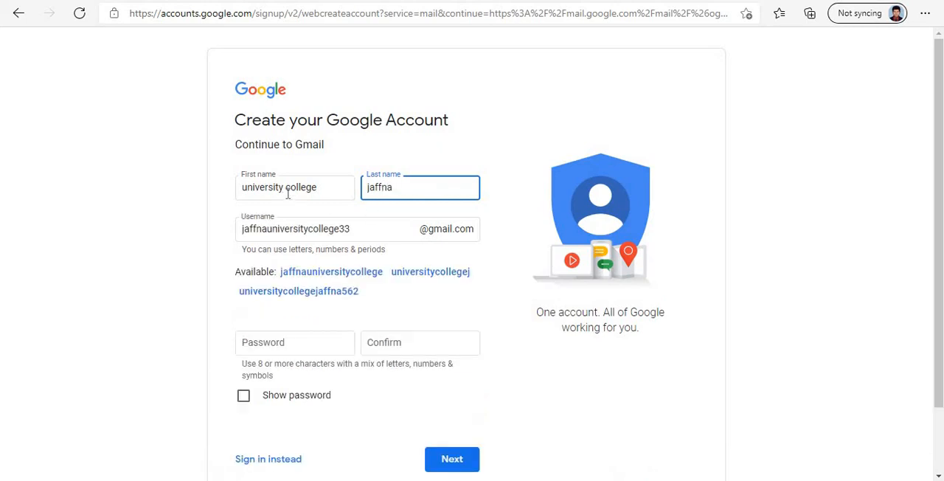
pyautogui.moveTo(350, 219)
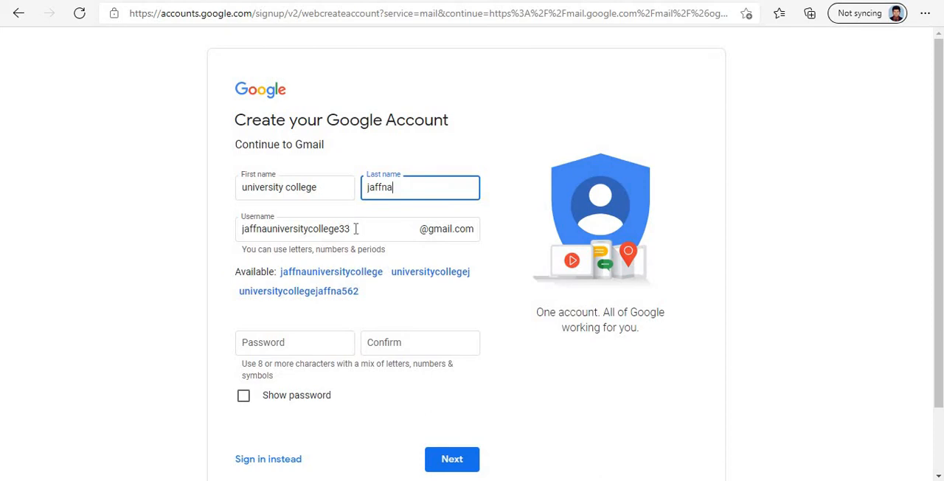
pyautogui.tripleClick(295, 228)
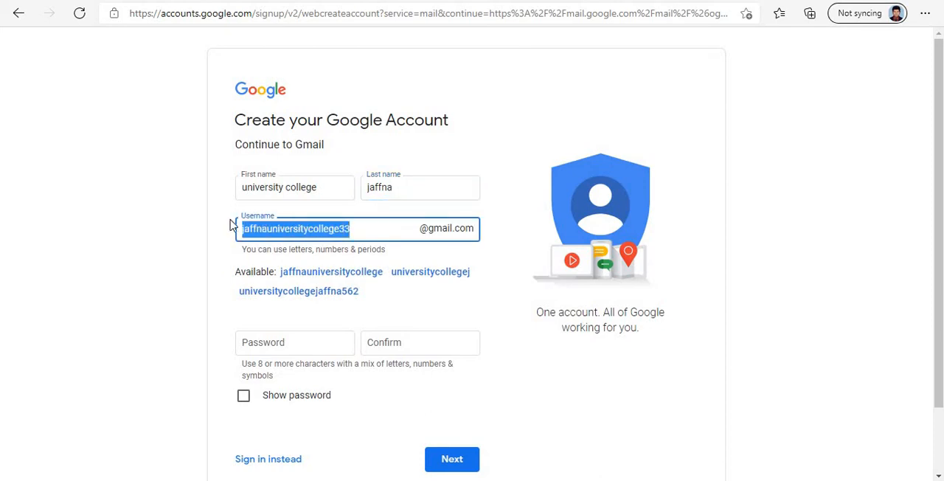
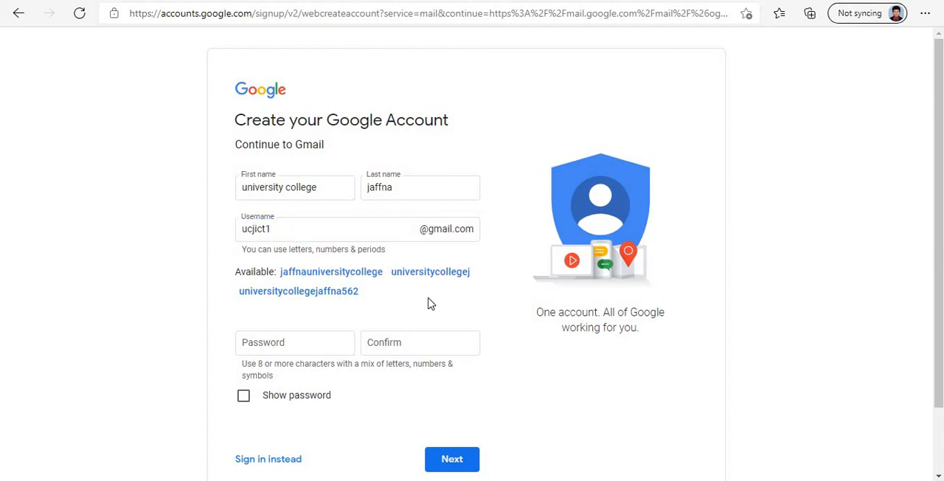
pyautogui.click(332, 228)
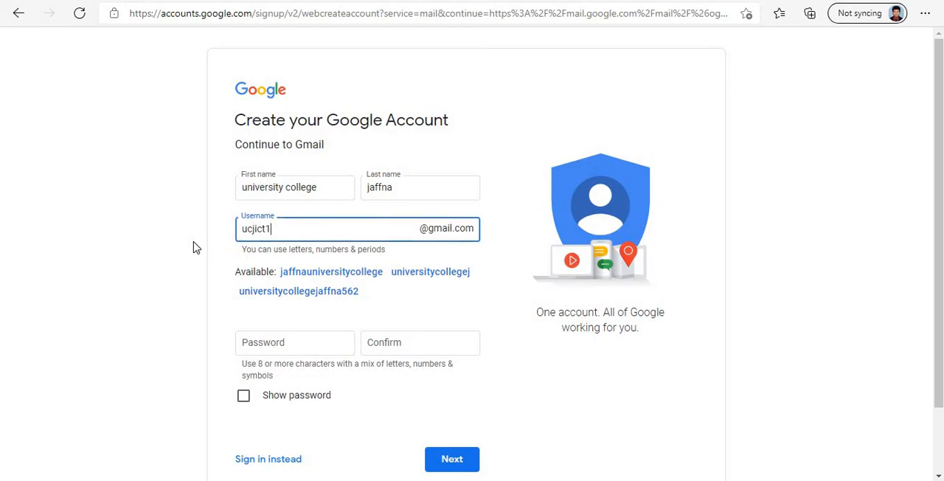
pyautogui.click(294, 342)
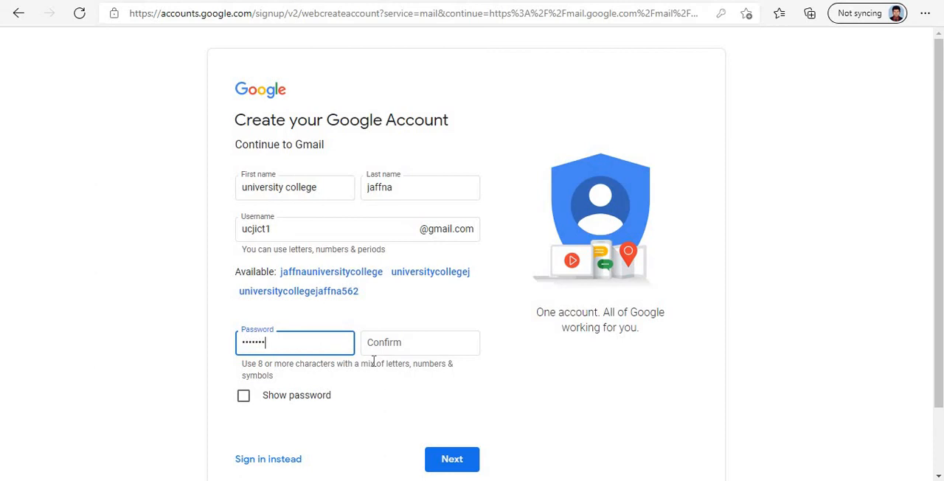
# - Type the new password into both the Password and Confirm fields
pyautogui.write('password')
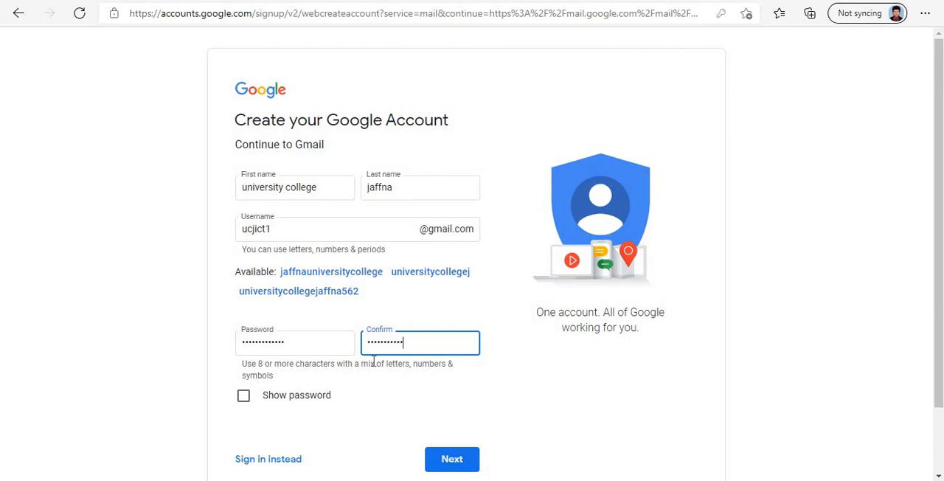
pyautogui.write('•')
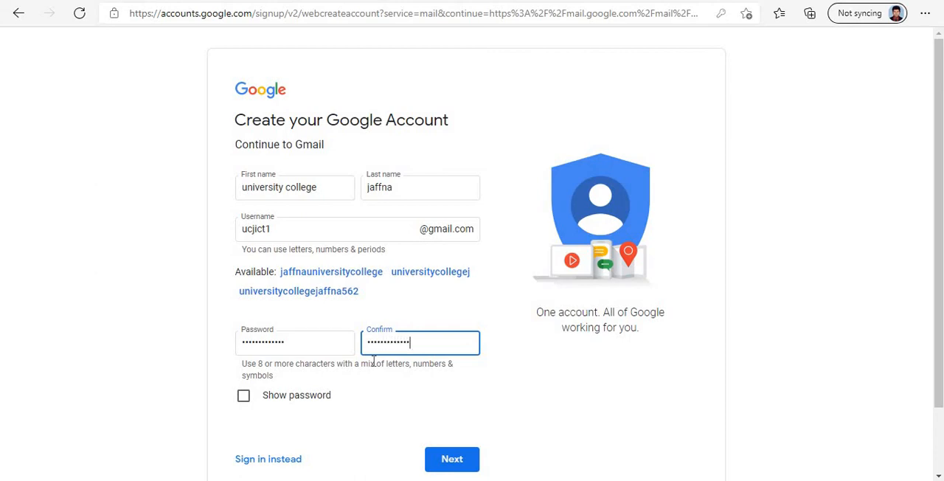
pyautogui.moveTo(359, 411)
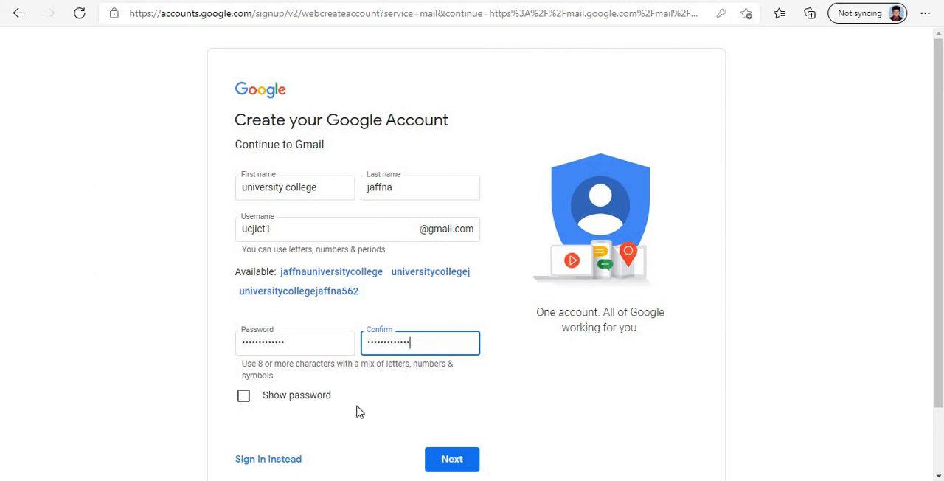
pyautogui.scroll(-3)
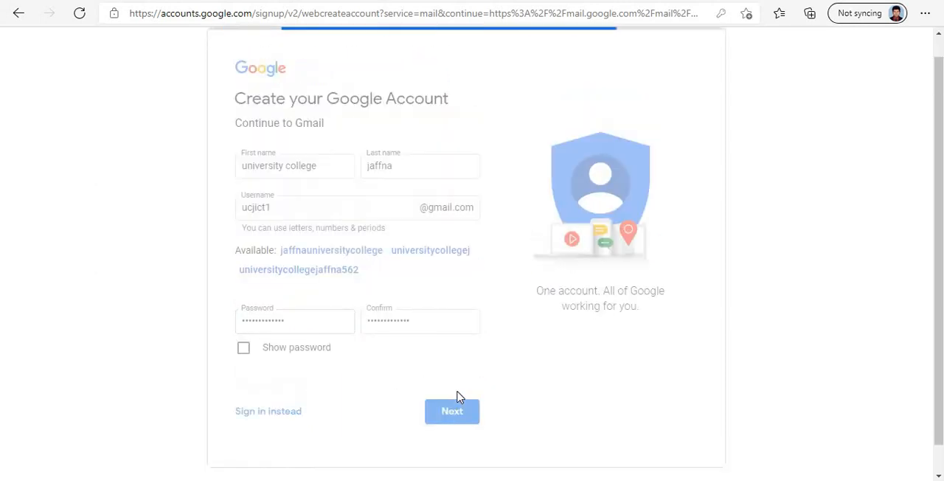
# - Submit the name, username and password page and reach the recovery email entry
pyautogui.click(452, 411)
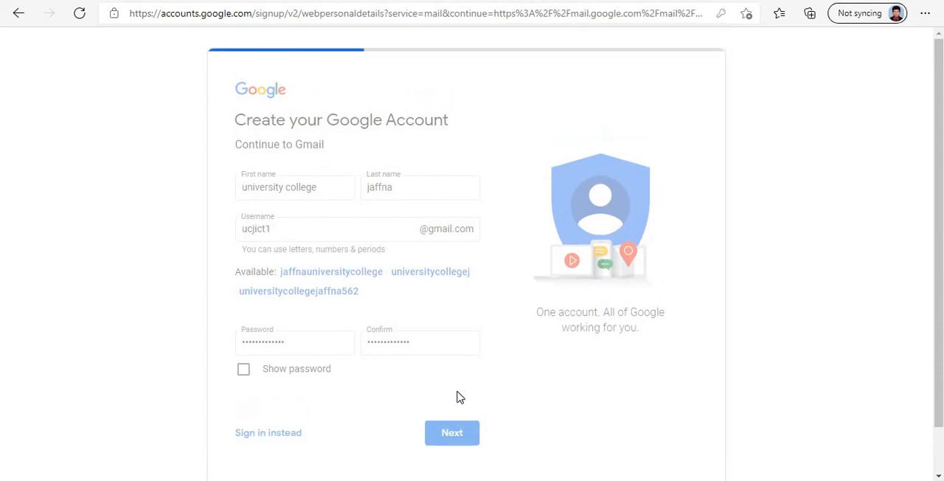
pyautogui.click(451, 432)
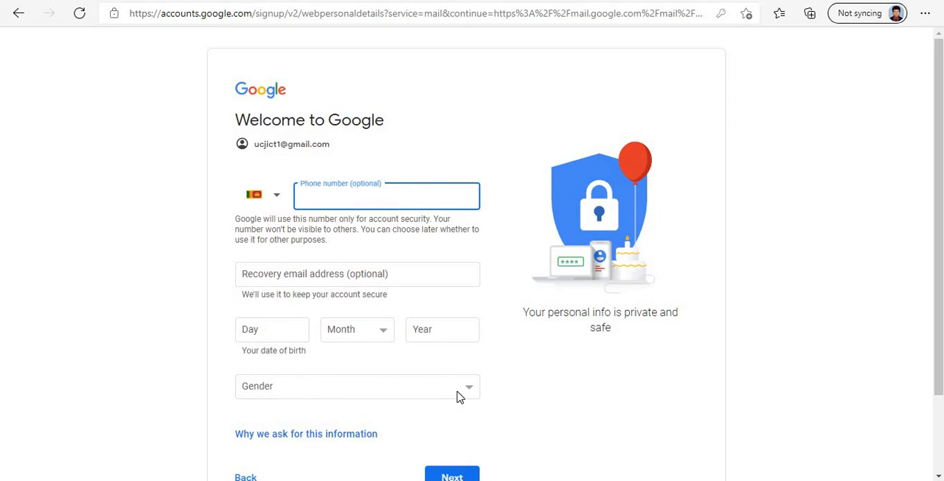
pyautogui.moveTo(472, 201)
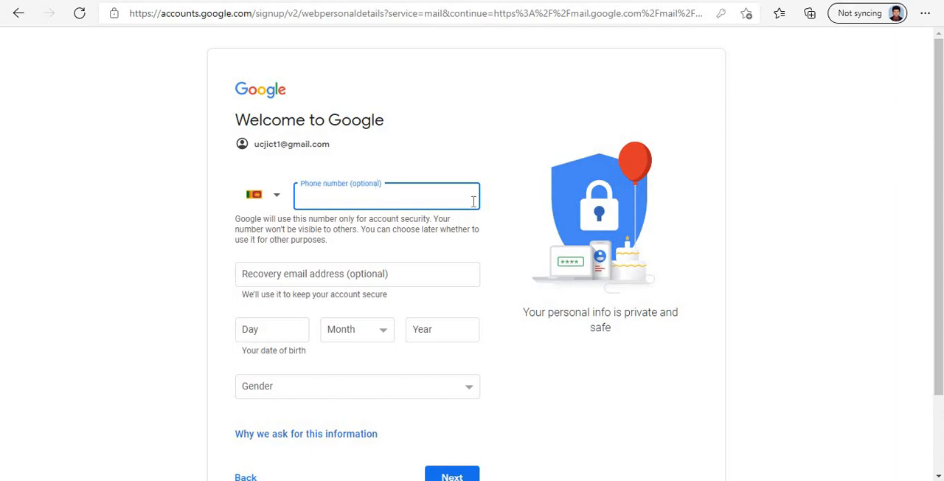
pyautogui.click(357, 274)
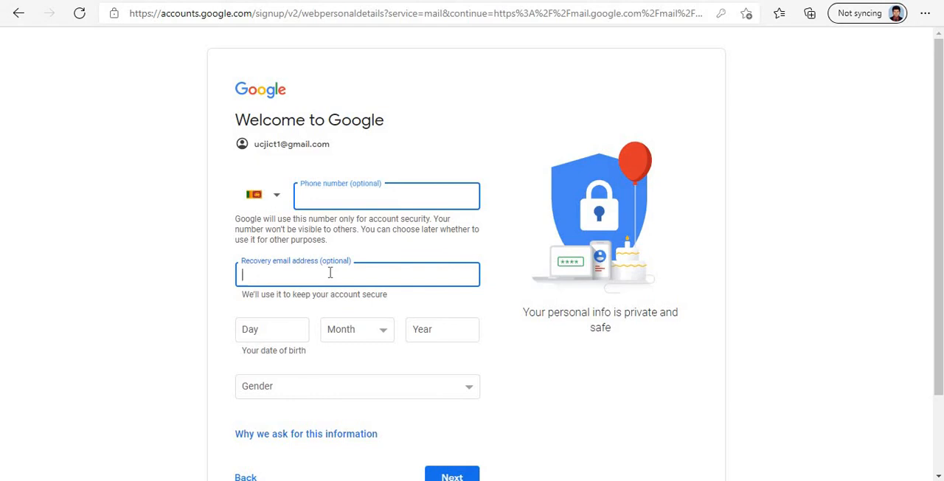
pyautogui.click(272, 329)
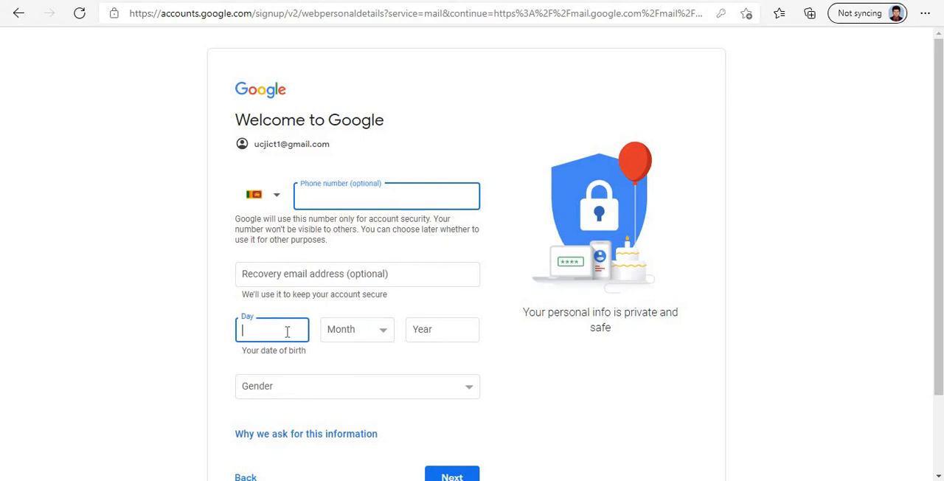
pyautogui.write('20')
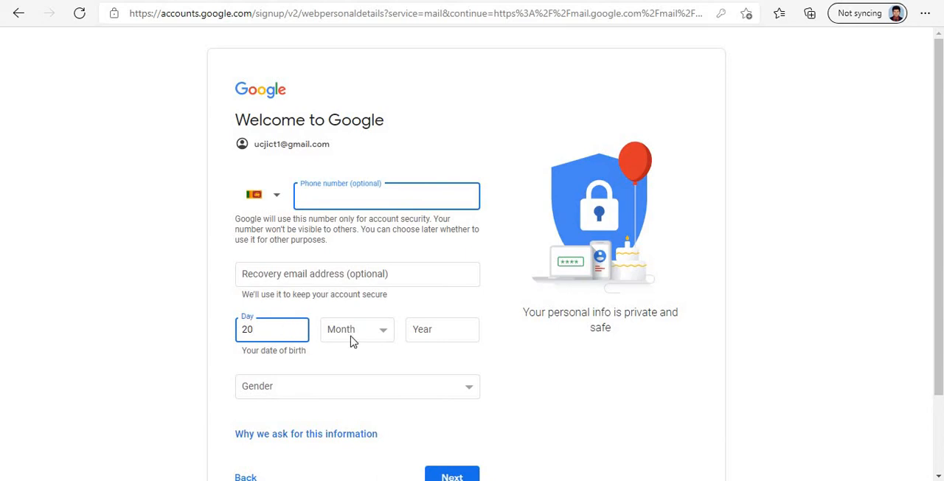
pyautogui.click(356, 329)
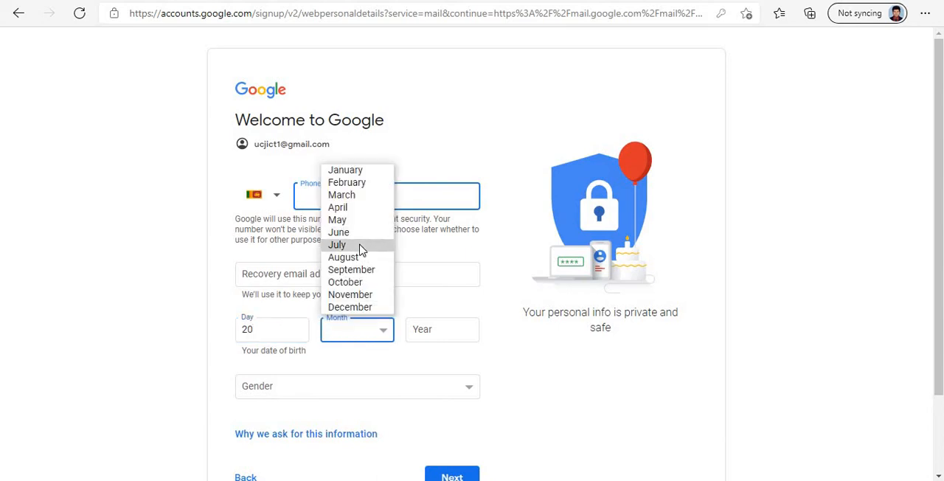
pyautogui.click(337, 245)
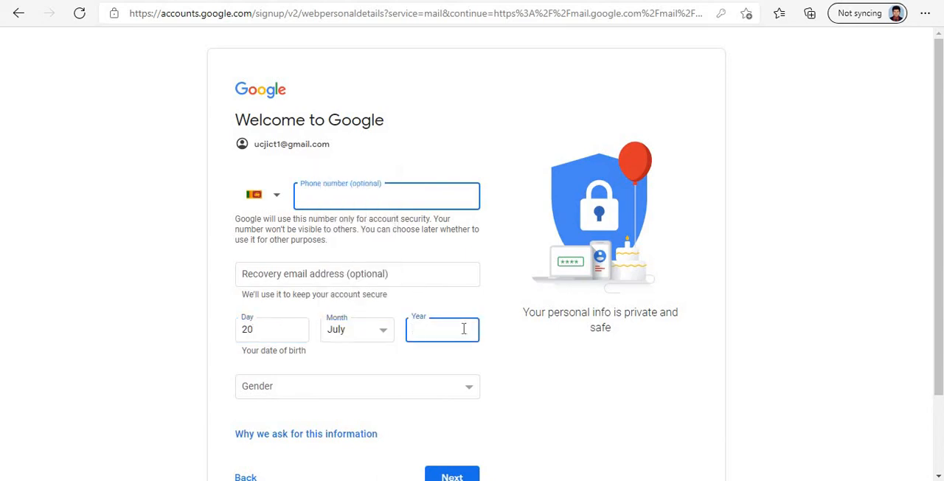
pyautogui.write('1995')
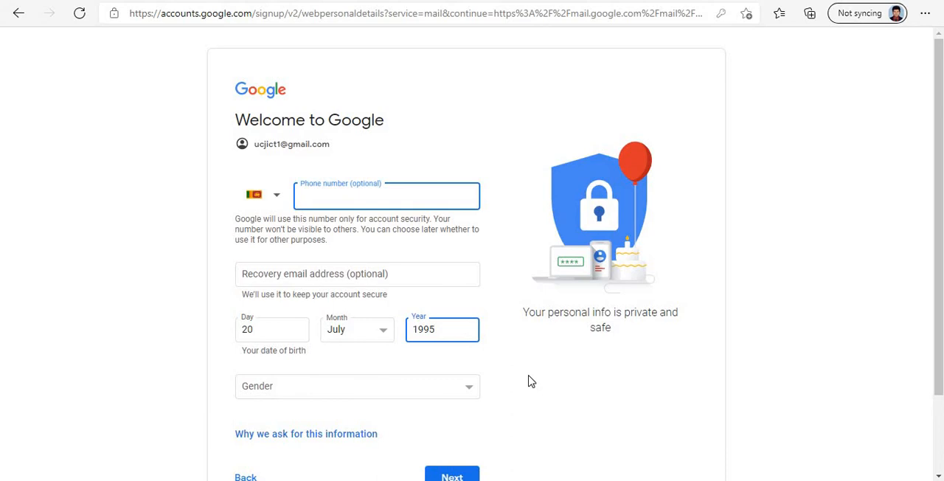
pyautogui.click(357, 386)
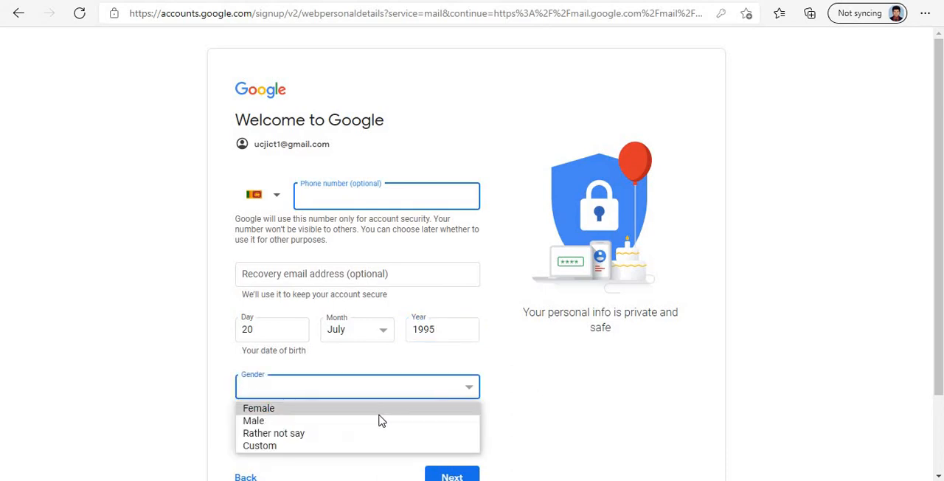
pyautogui.moveTo(381, 420)
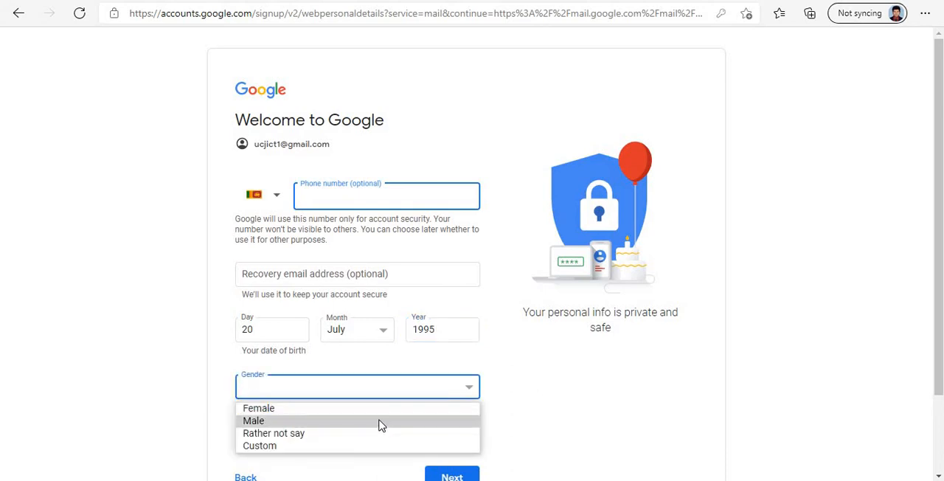
pyautogui.click(253, 421)
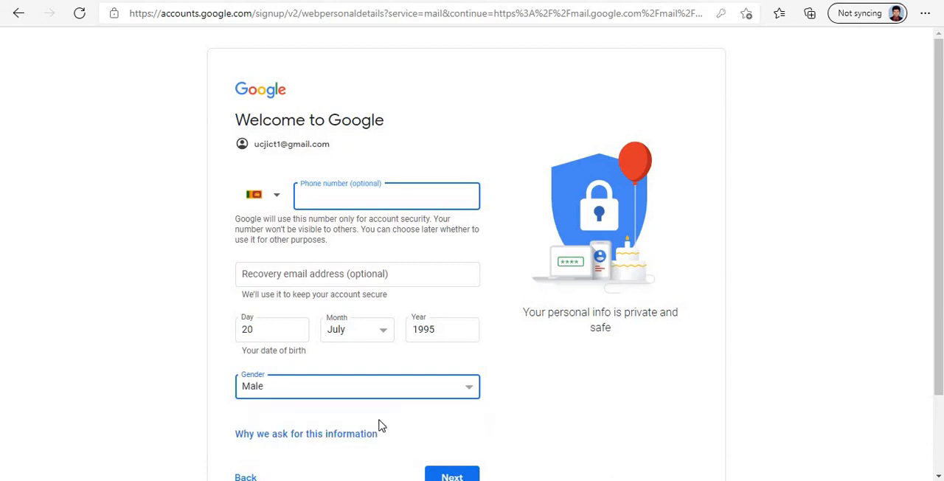
pyautogui.moveTo(518, 480)
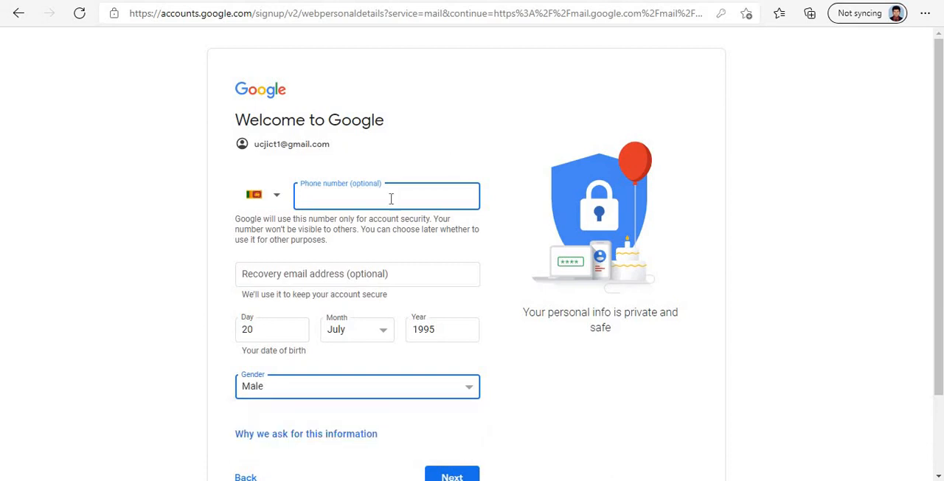
pyautogui.moveTo(336, 278)
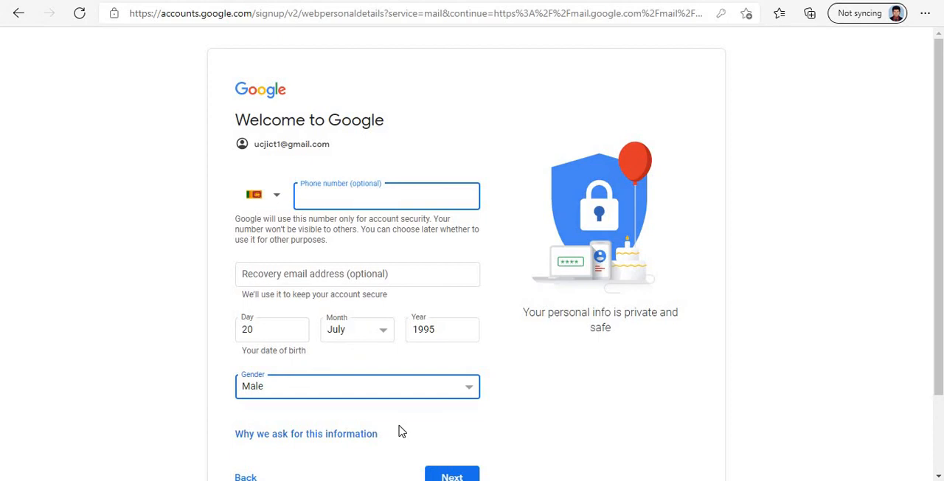
pyautogui.click(451, 476)
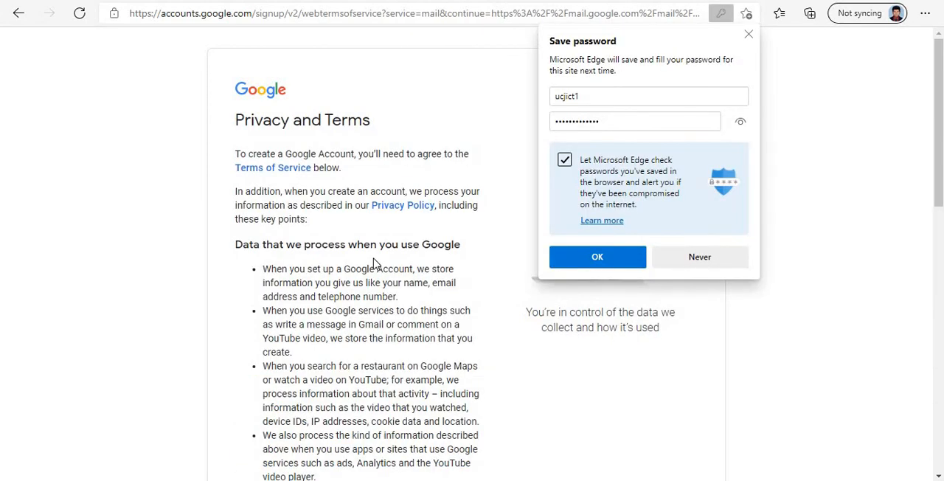
# - Scroll through Google's Privacy and Terms and agree to them
pyautogui.scroll(-3)
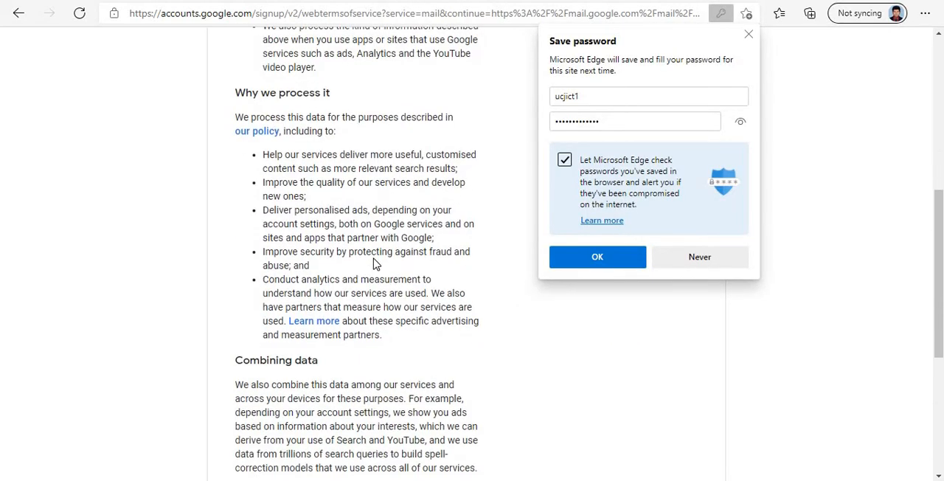
pyautogui.scroll(-3)
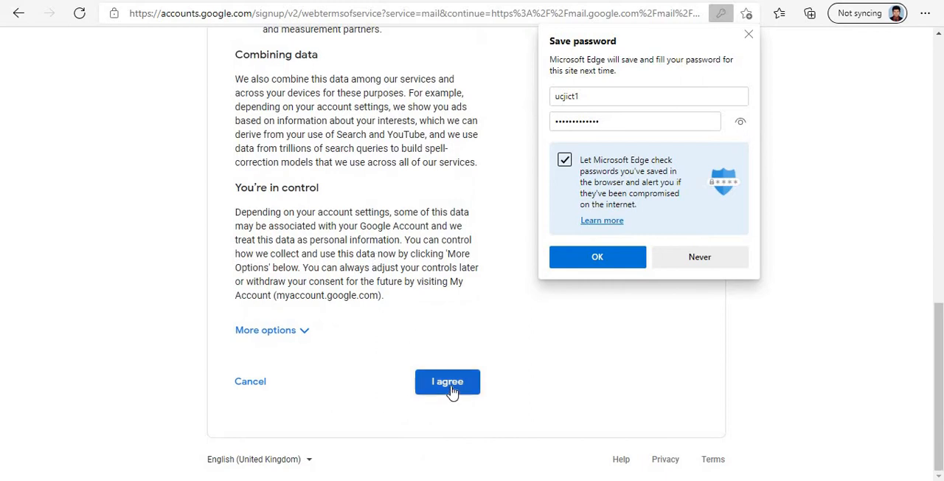
pyautogui.scroll(-3)
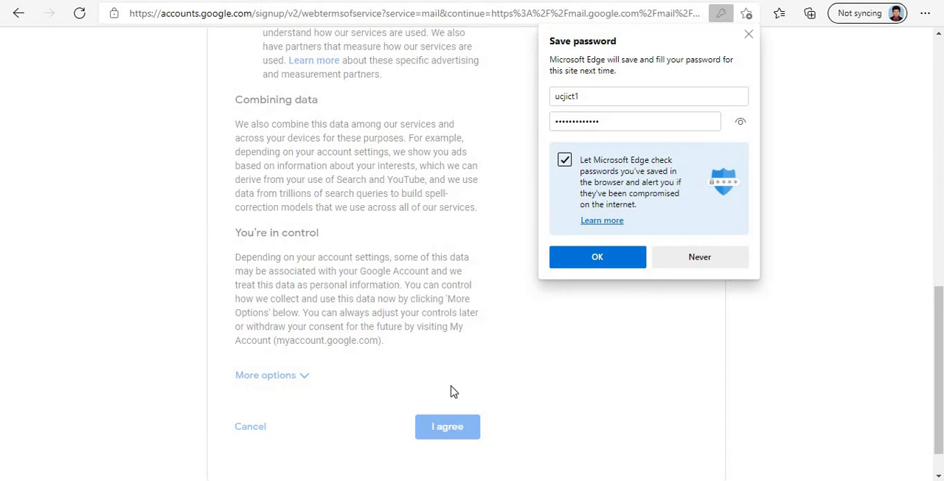
pyautogui.click(447, 427)
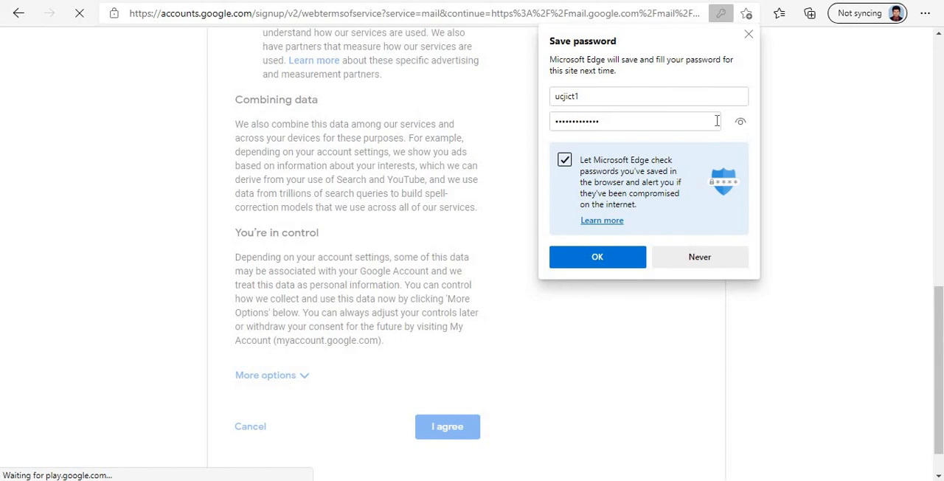
# - Let Edge save the new account's password
pyautogui.click(598, 257)
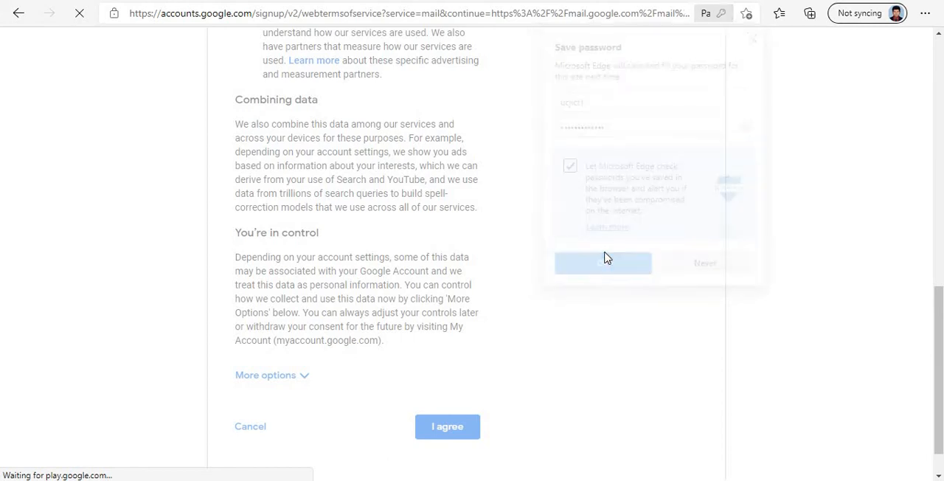
pyautogui.click(603, 263)
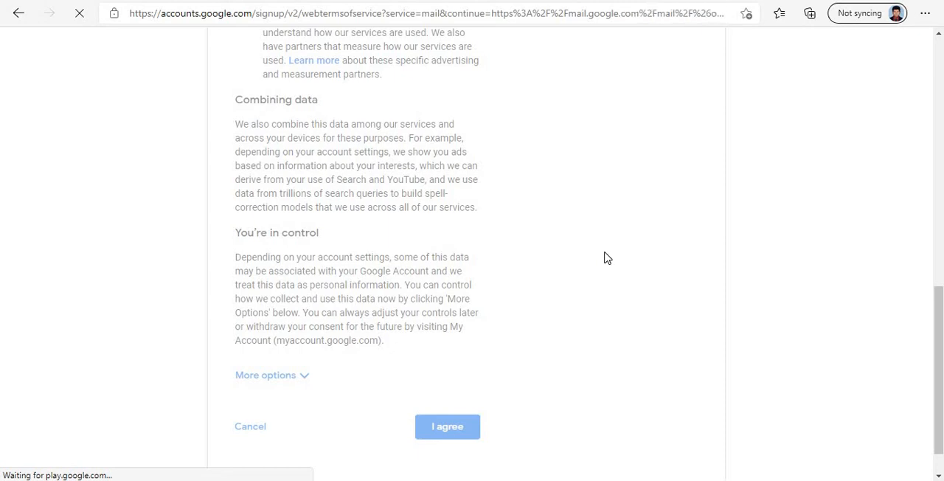
pyautogui.scroll(3)
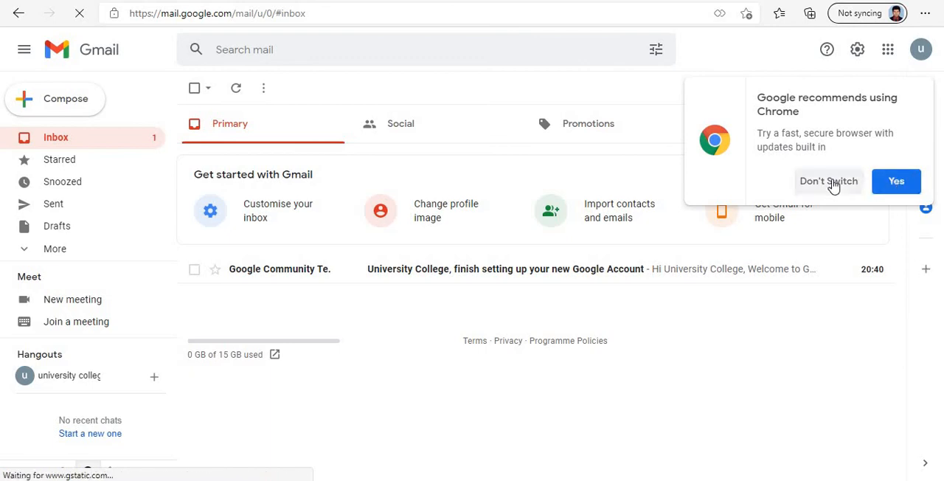
# - Show the new account's Gmail inbox with its welcome message
pyautogui.click(828, 181)
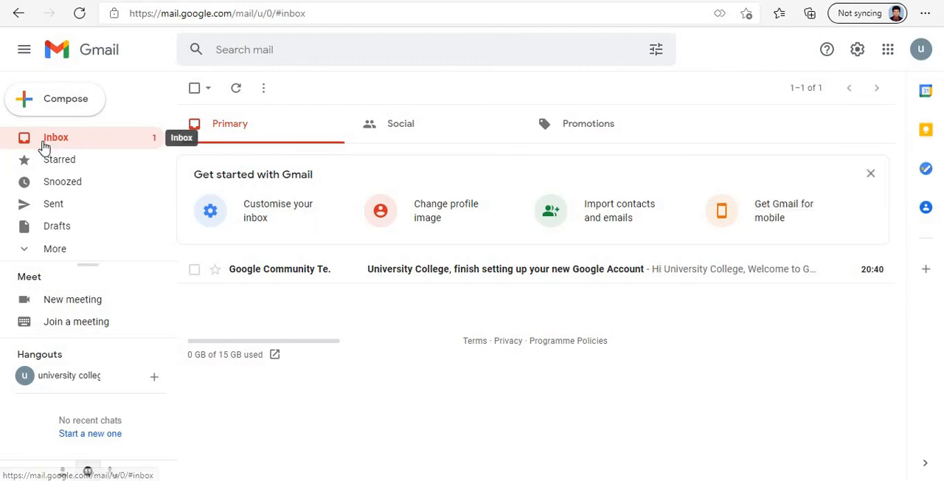
pyautogui.moveTo(56, 236)
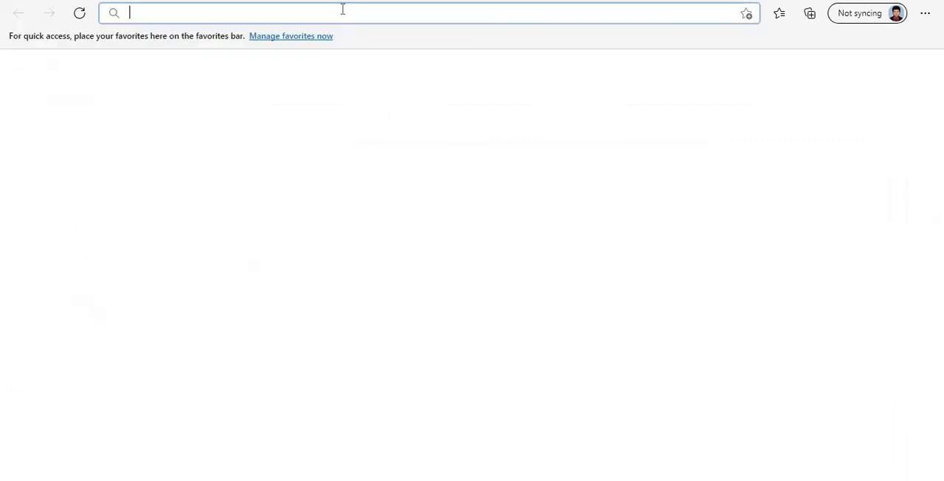
# - Search 'drive google' from the address bar and open the Google Drive sign-in result
pyautogui.write('d')
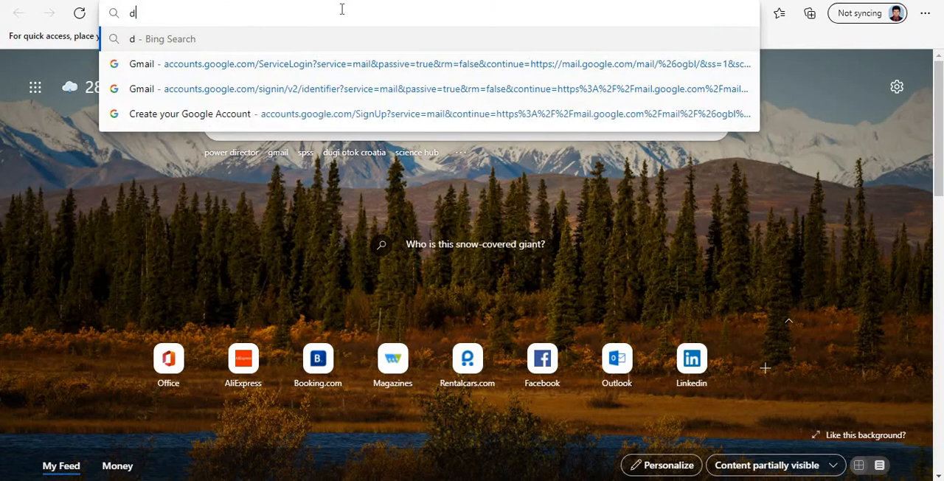
pyautogui.write('river pack solutions')
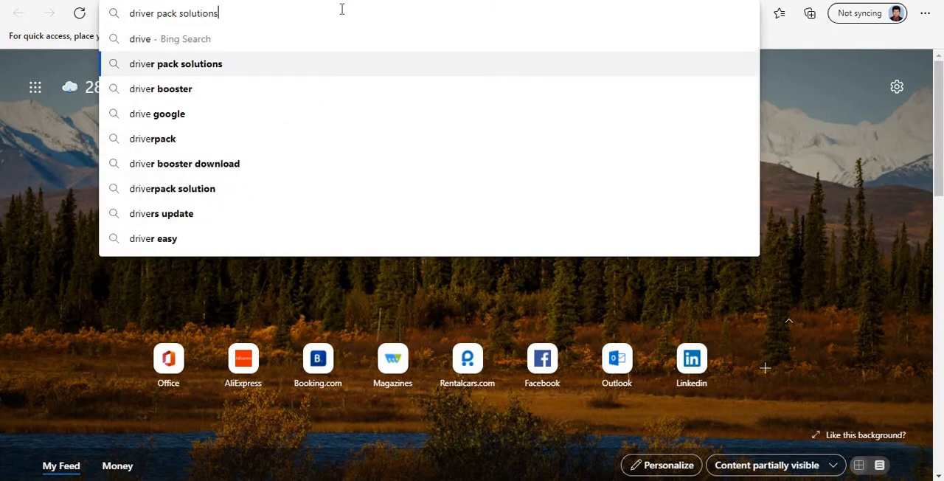
pyautogui.click(157, 113)
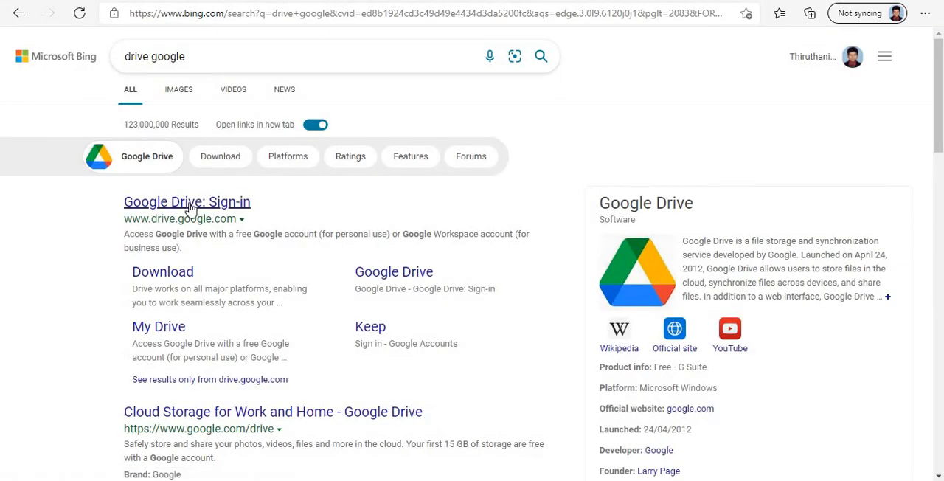
pyautogui.moveTo(187, 201)
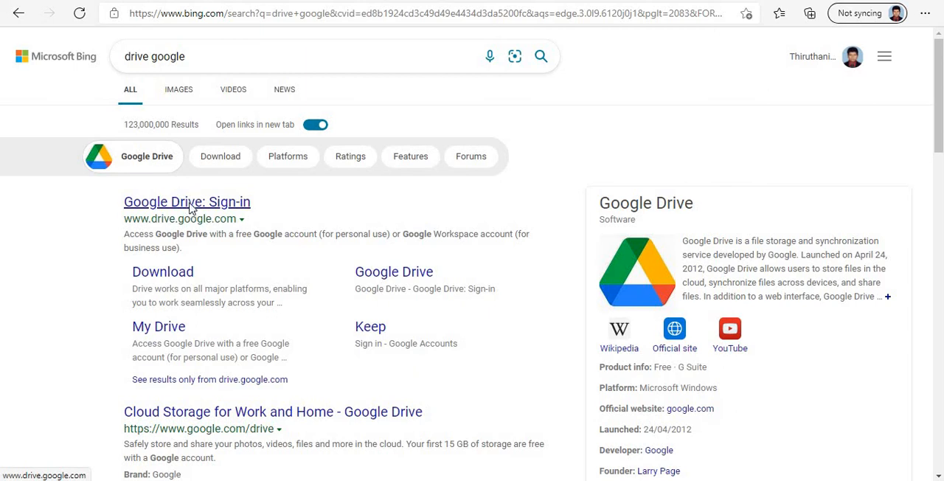
pyautogui.click(186, 202)
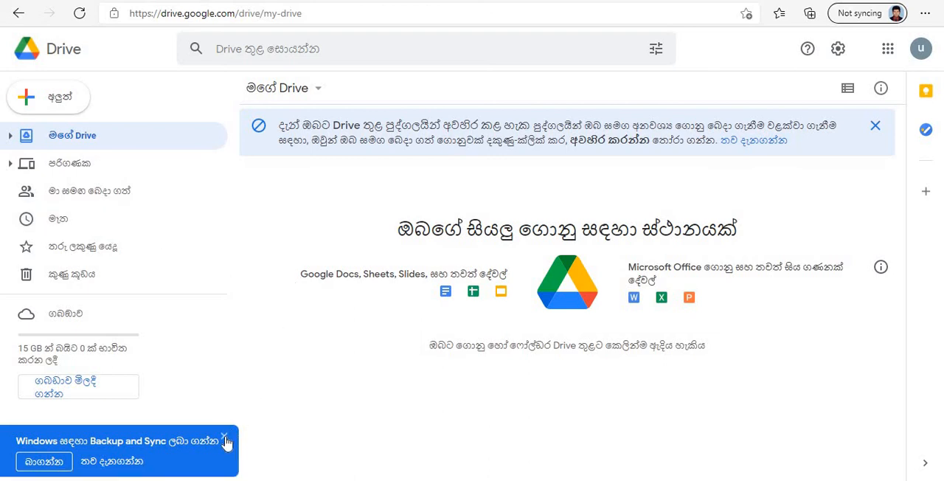
# - Dismiss the Backup and Sync and info banners, then reach the account Language page via Drive Settings
pyautogui.click(225, 441)
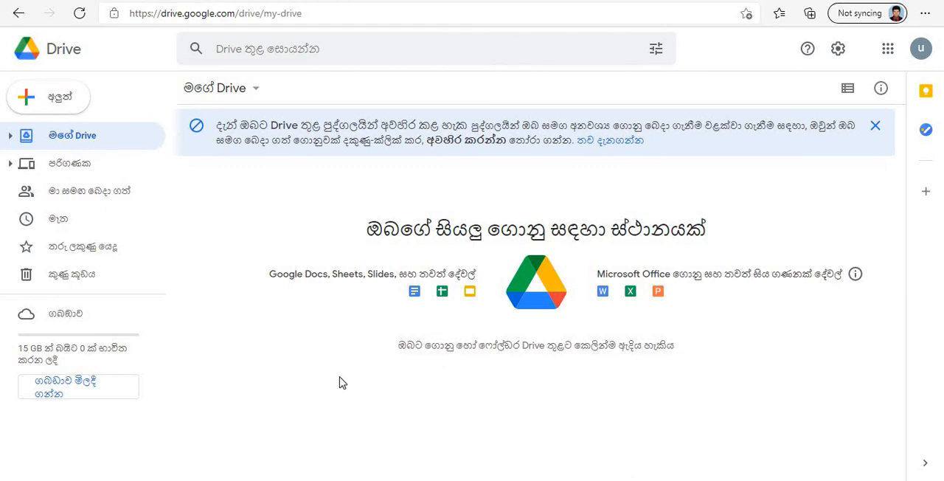
pyautogui.click(875, 126)
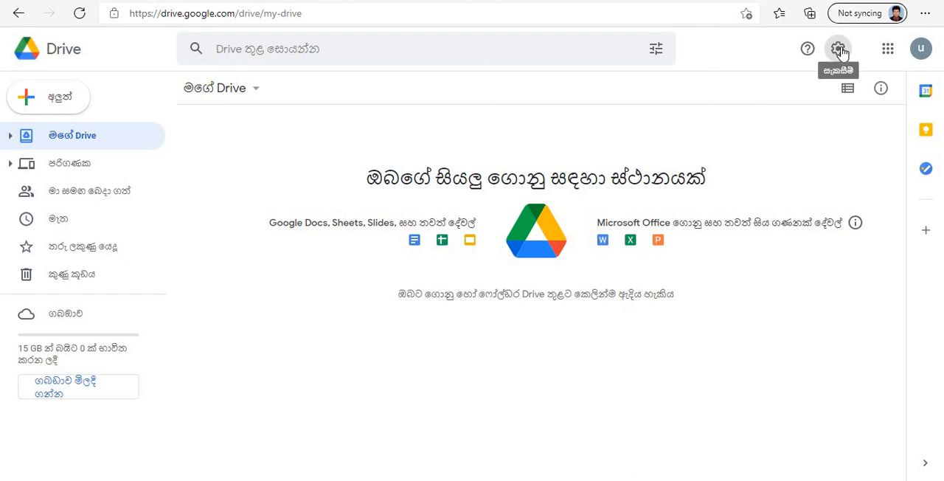
pyautogui.click(838, 48)
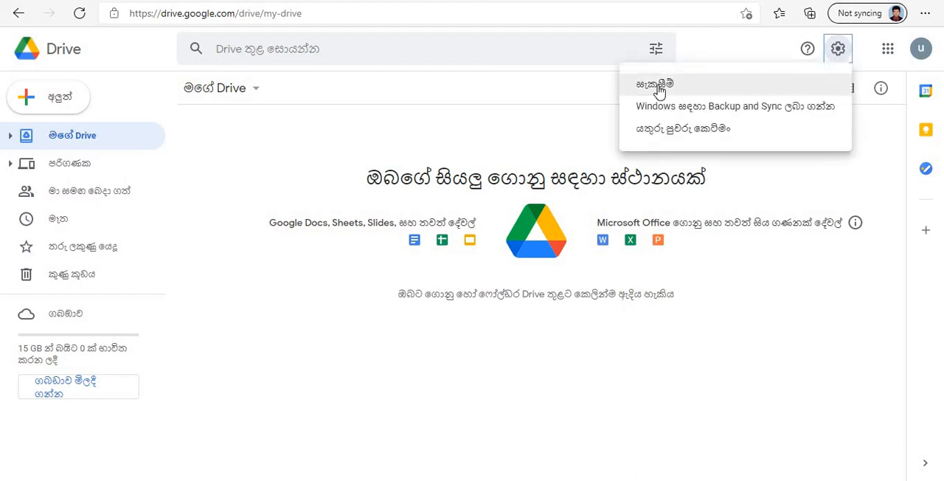
pyautogui.click(655, 84)
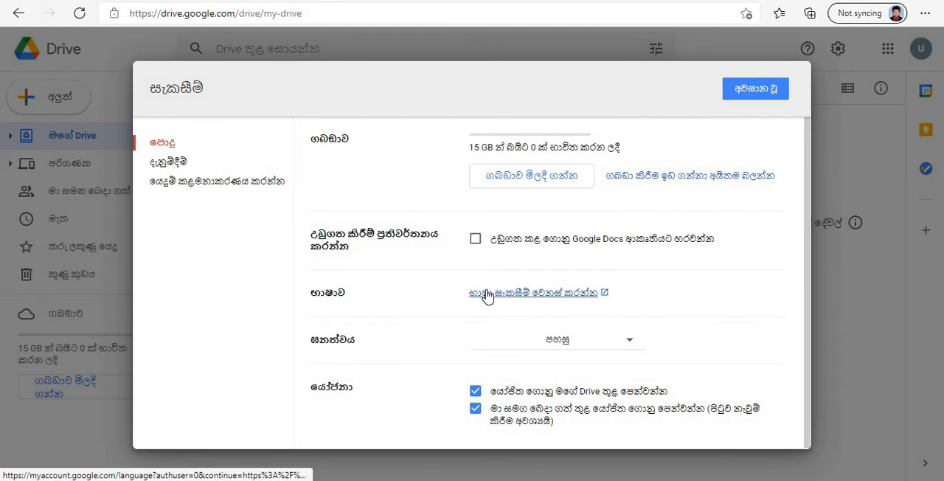
pyautogui.click(532, 293)
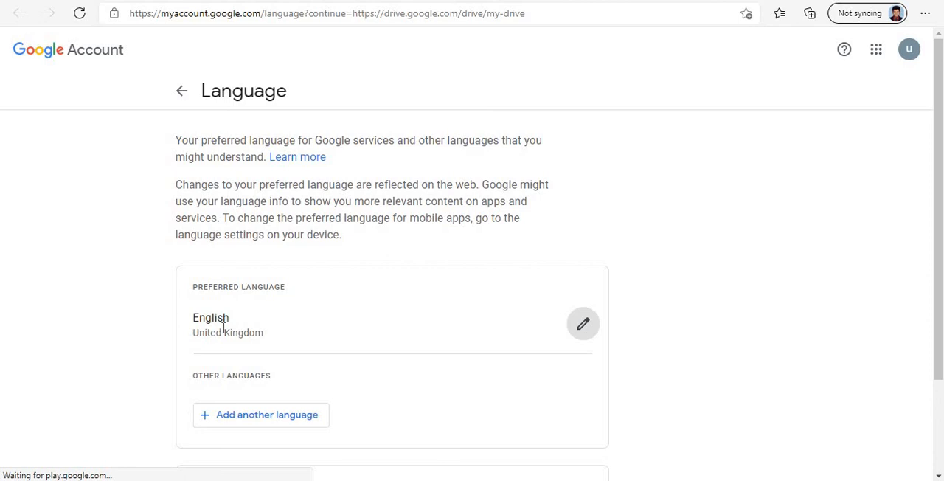
# - Confirm English (United Kingdom) is the preferred language and go back to Drive
pyautogui.scroll(-3)
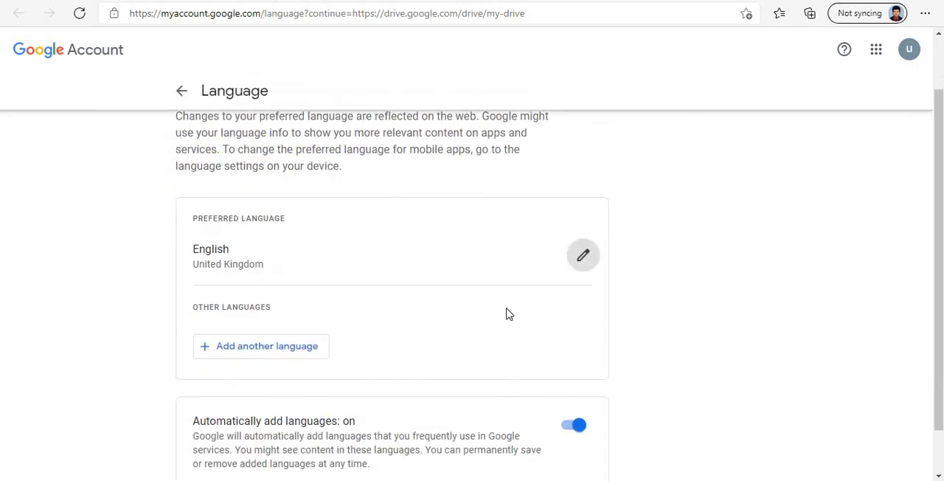
pyautogui.scroll(3)
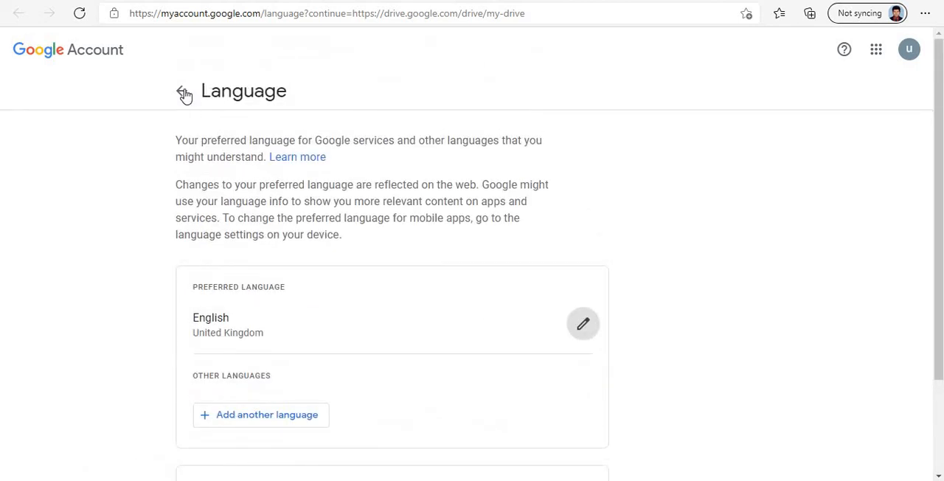
pyautogui.click(185, 91)
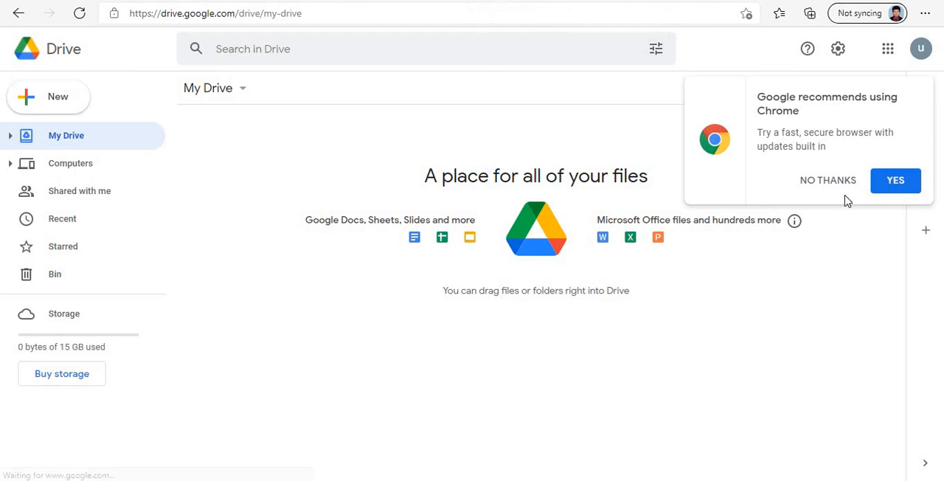
# - Decline the 'Google recommends using Chrome' suggestion with No thanks
pyautogui.click(828, 180)
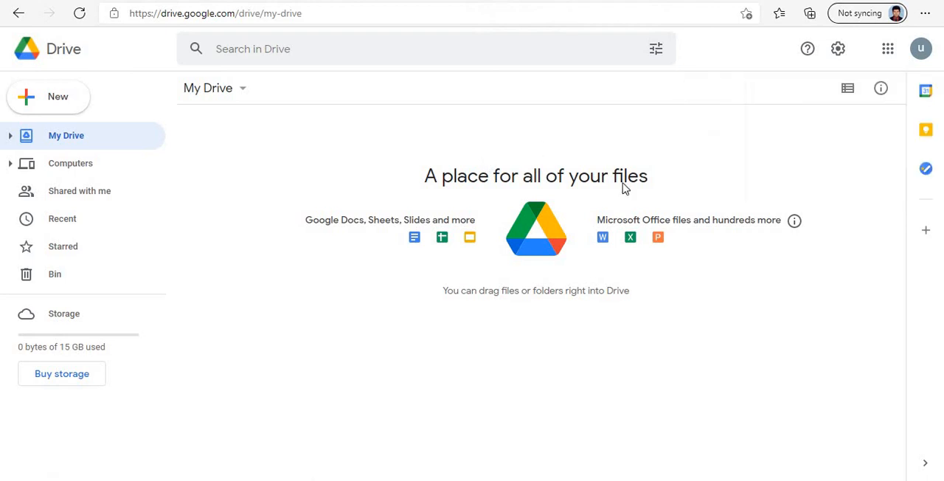
pyautogui.moveTo(47, 143)
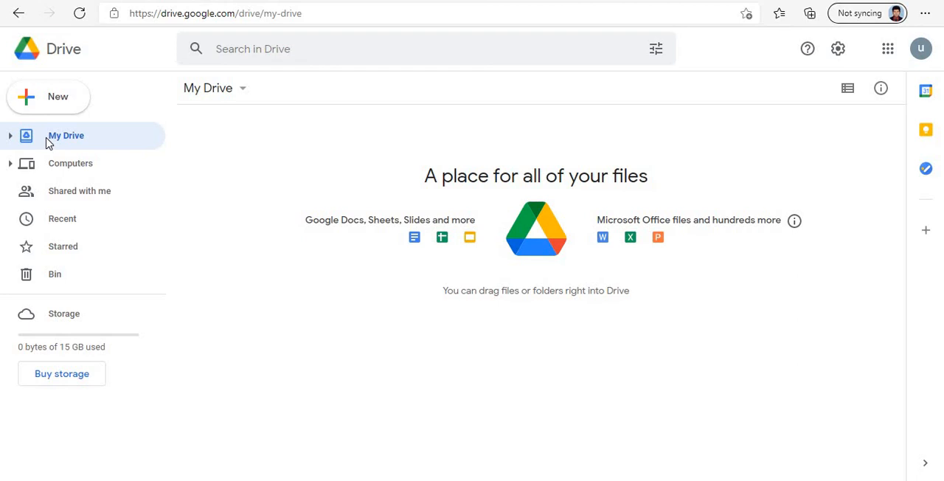
pyautogui.moveTo(136, 163)
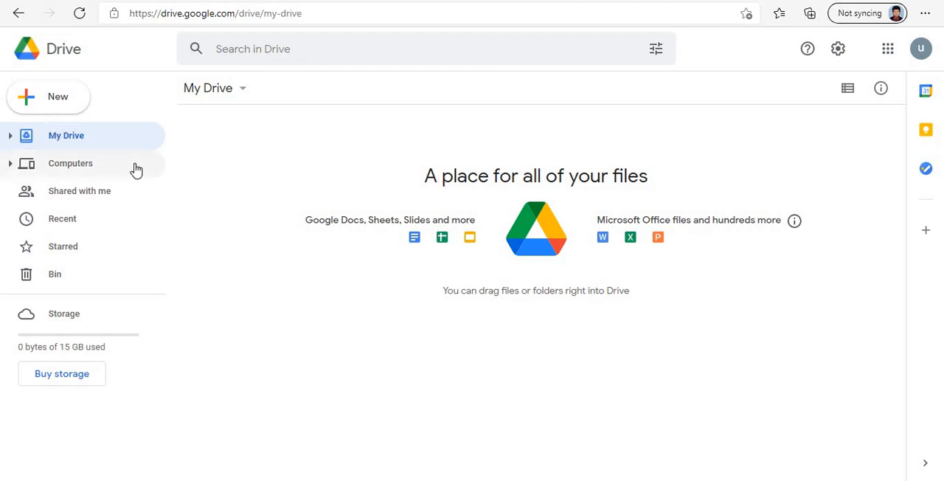
pyautogui.moveTo(48, 97)
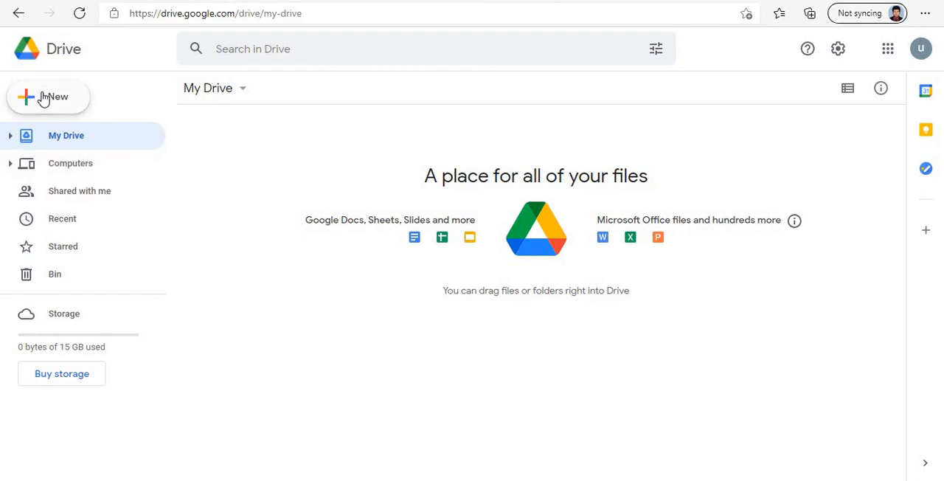
# - Create a folder named 'UC Jaffna' in My Drive and select it
pyautogui.click(48, 96)
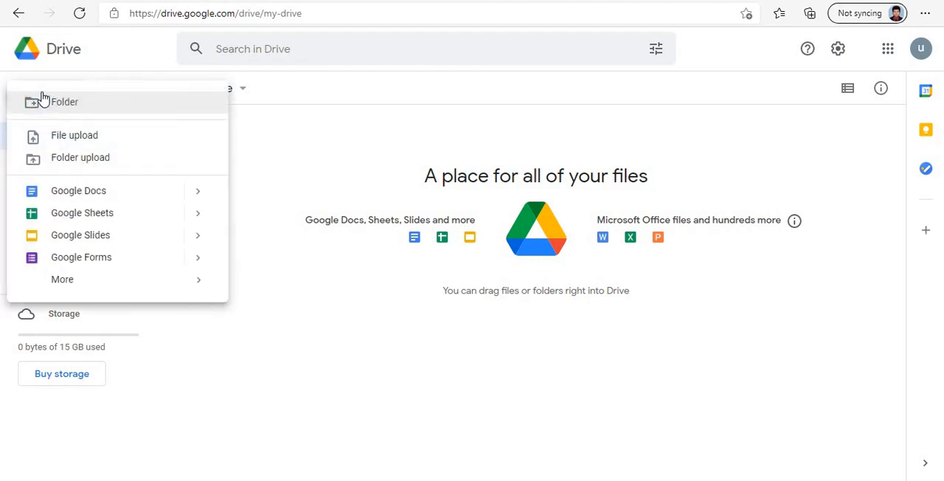
pyautogui.moveTo(53, 104)
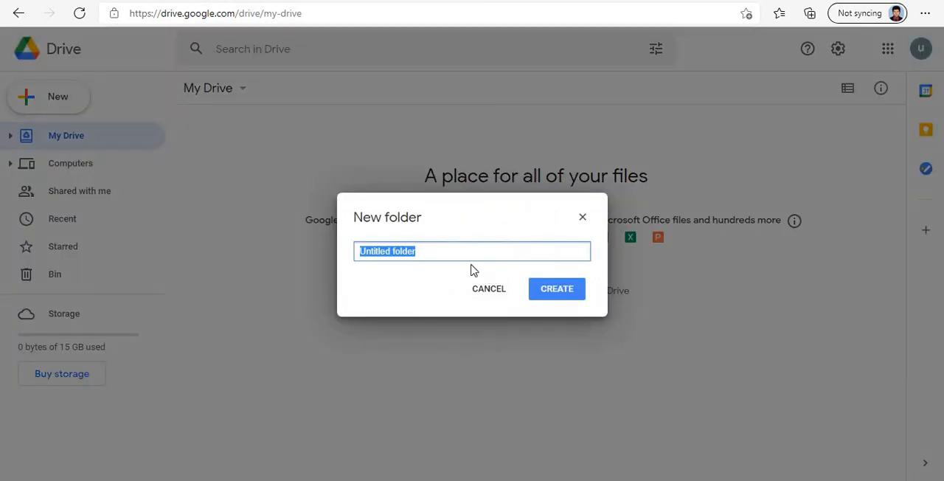
pyautogui.moveTo(452, 244)
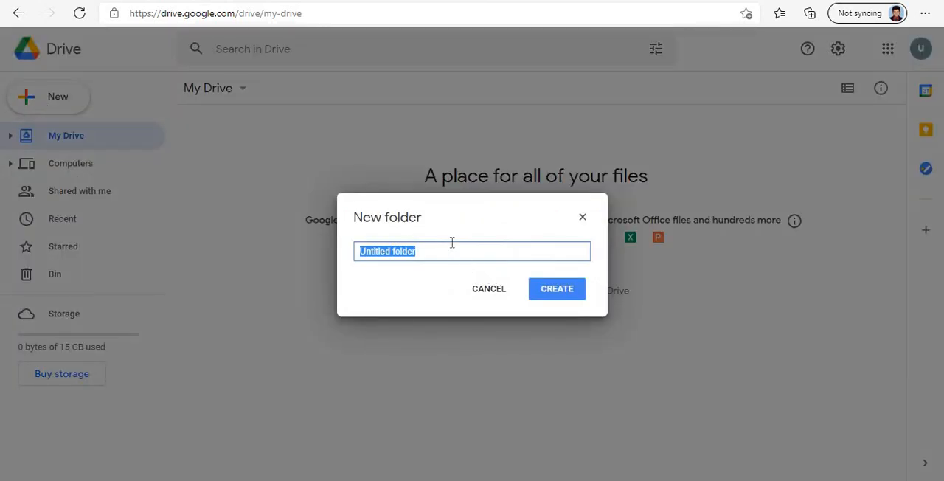
pyautogui.write('UC J')
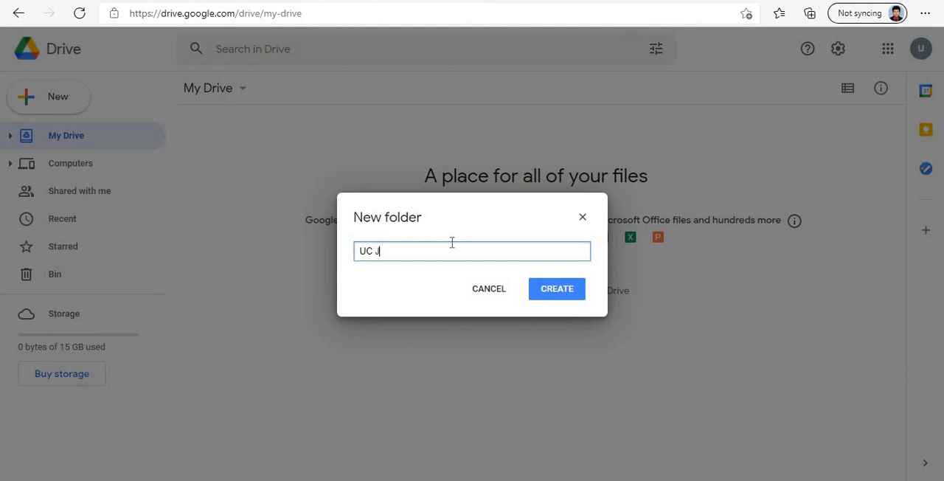
pyautogui.write('Aff')
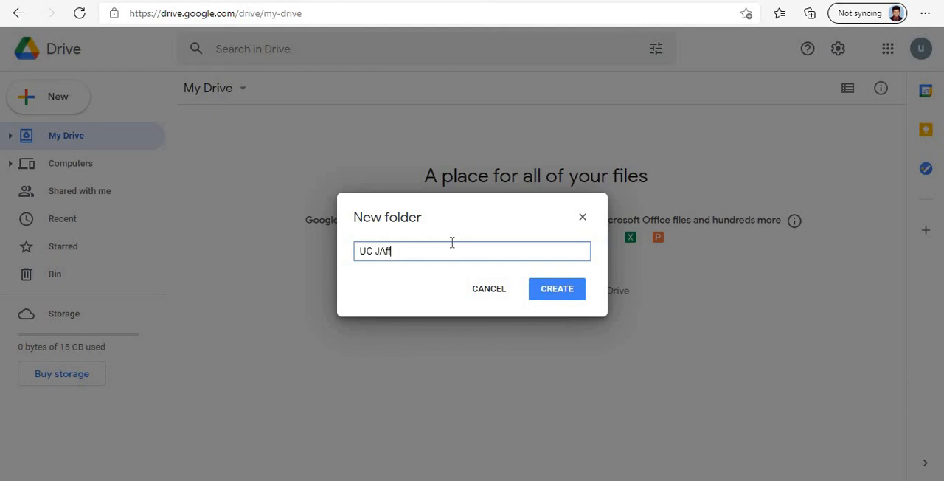
pyautogui.write('na')
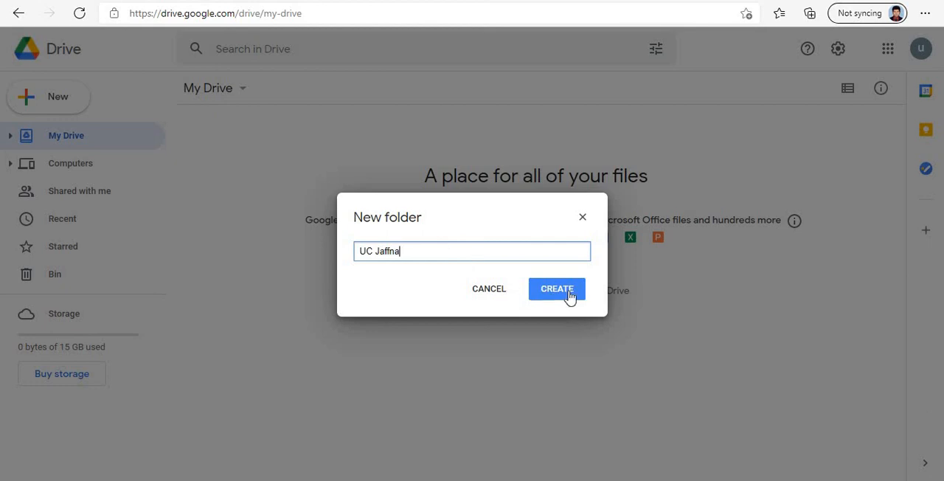
pyautogui.click(556, 288)
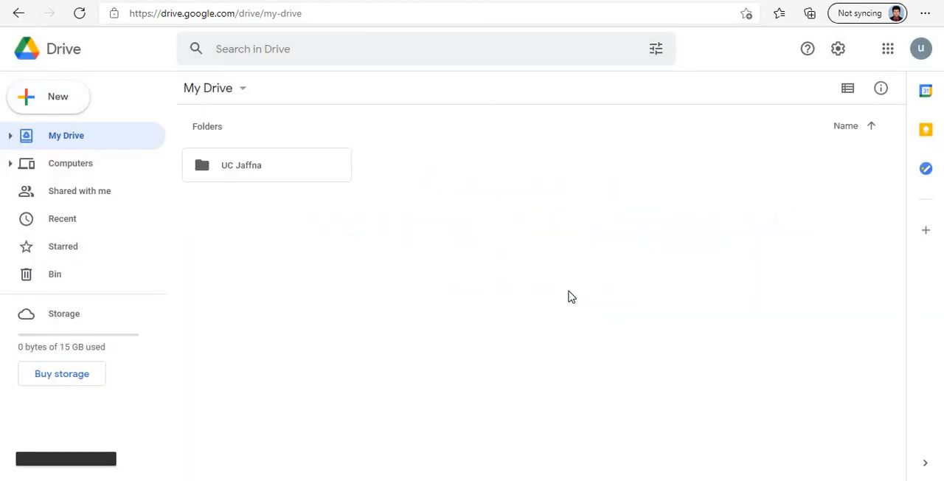
pyautogui.click(262, 164)
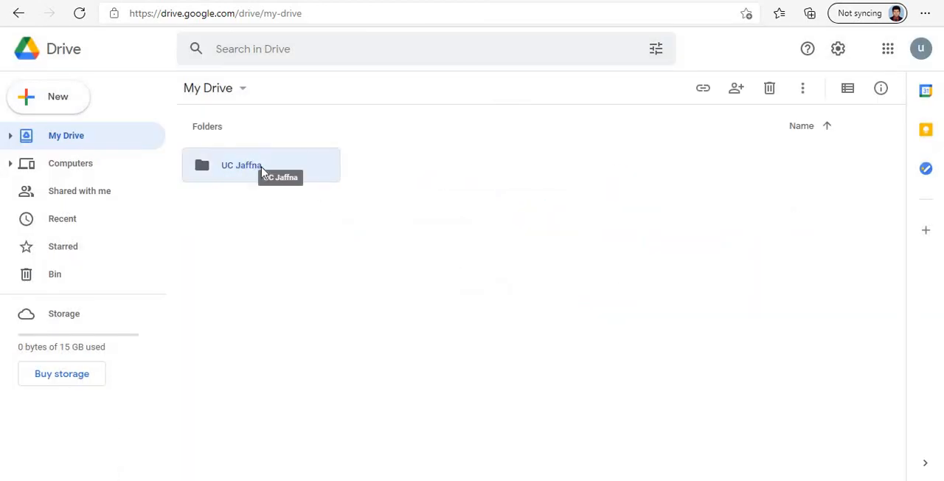